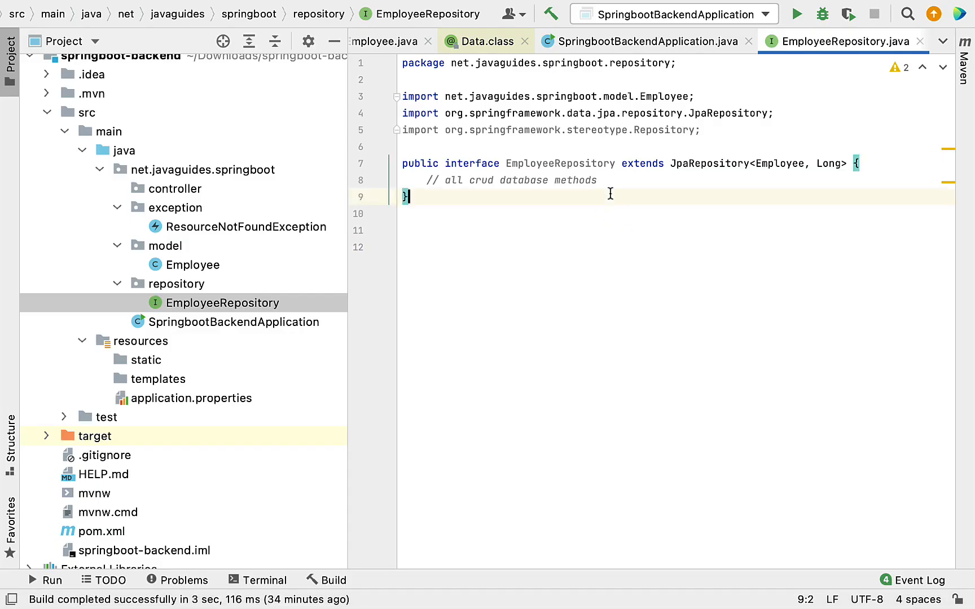
{"action": "mouse_move", "coordinate": [235, 276]}
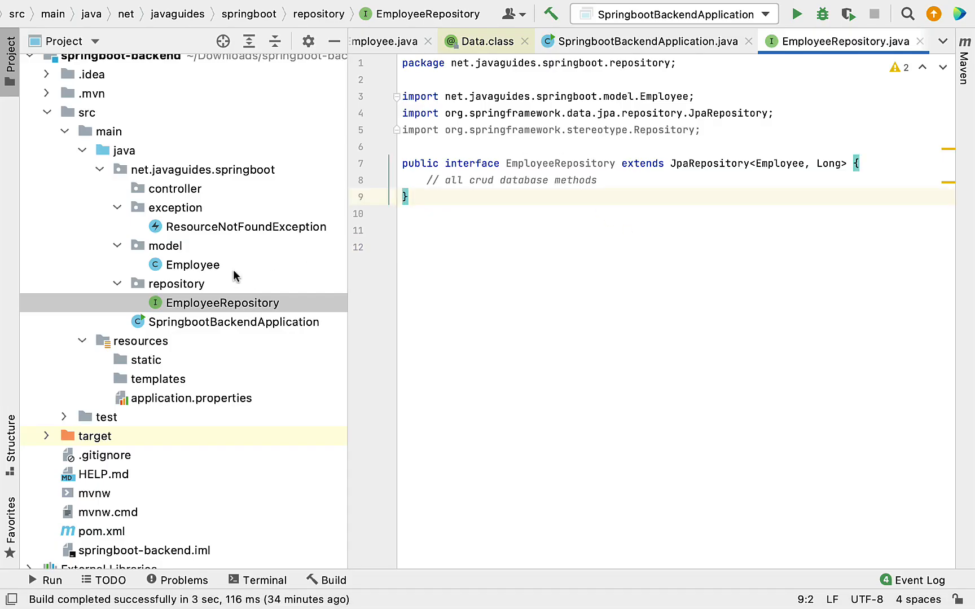
{"action": "mouse_move", "coordinate": [224, 304]}
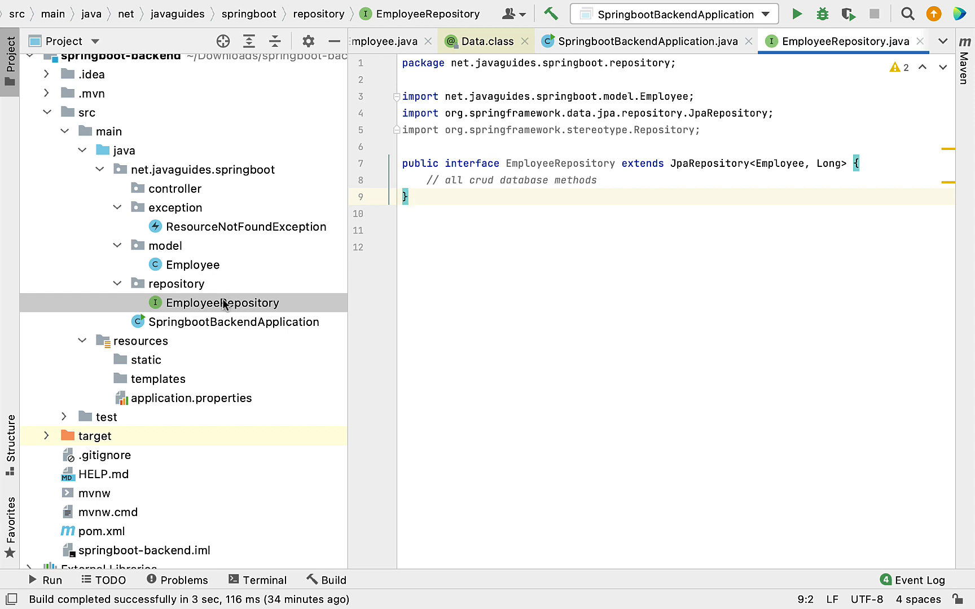
{"action": "mouse_move", "coordinate": [202, 233]}
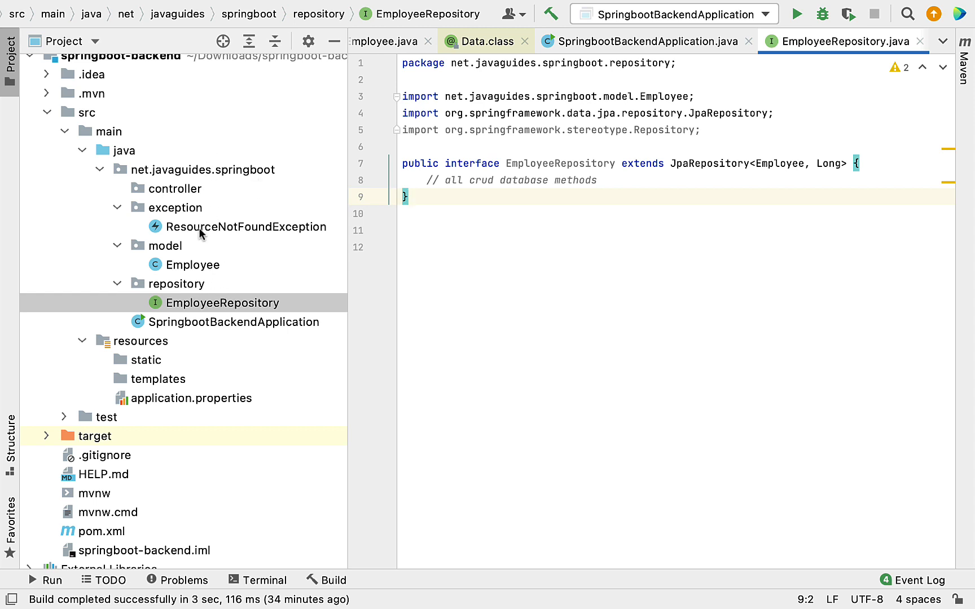
{"action": "mouse_move", "coordinate": [604, 183]}
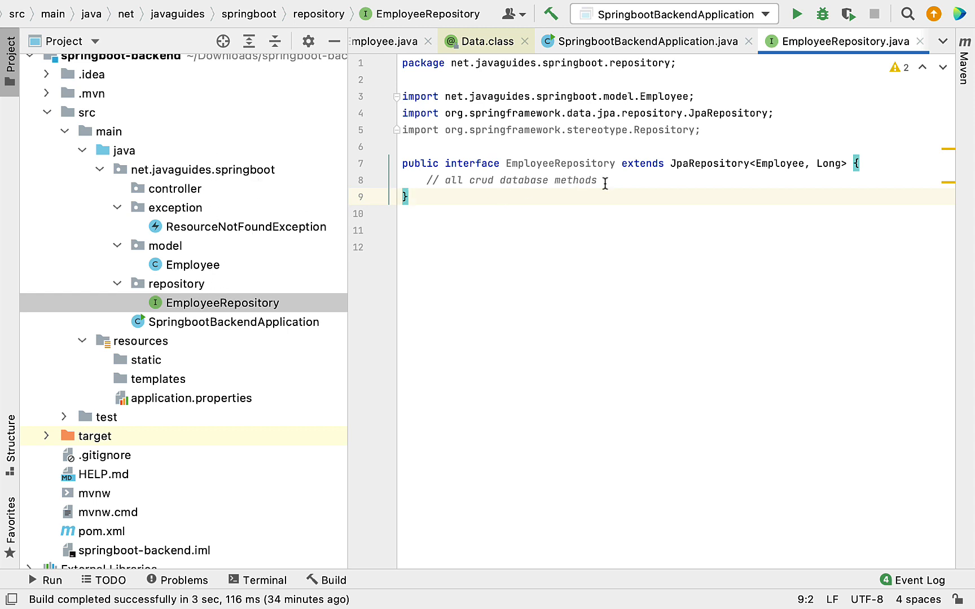
{"action": "mouse_move", "coordinate": [654, 187]}
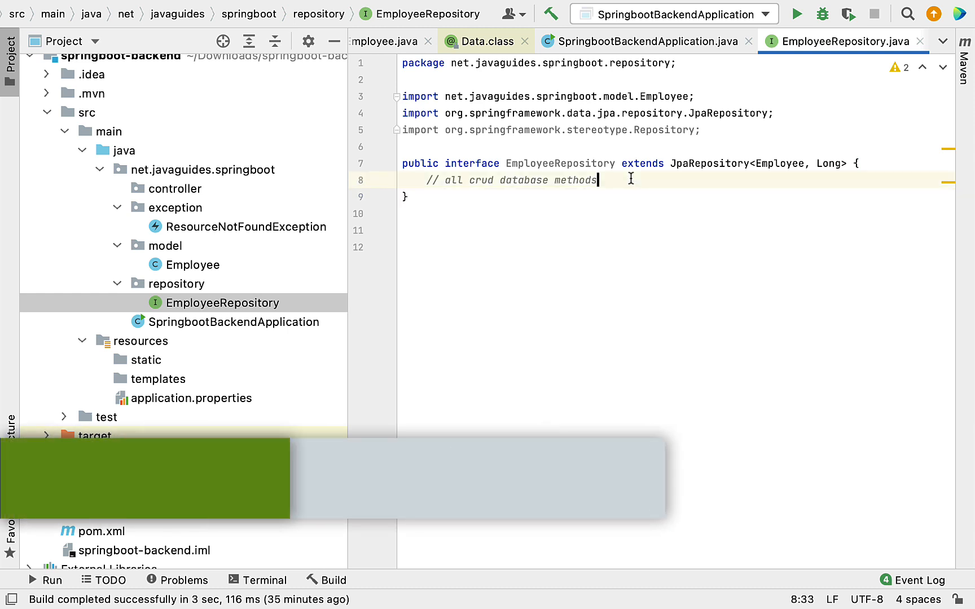
Start a new Java class in the controller package and name it EmployeeController
{"action": "left_click", "coordinate": [174, 189]}
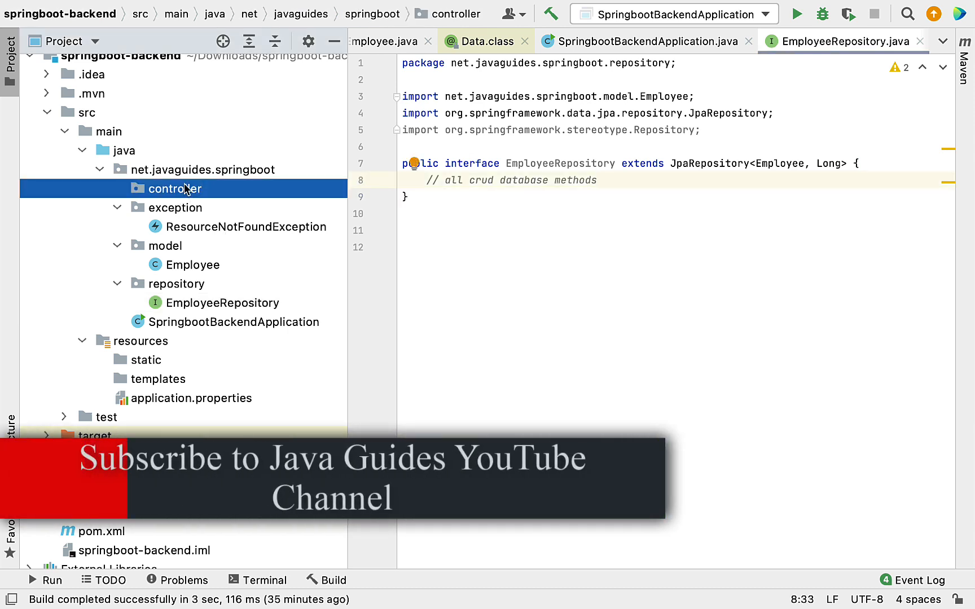
{"action": "right_click", "coordinate": [174, 189]}
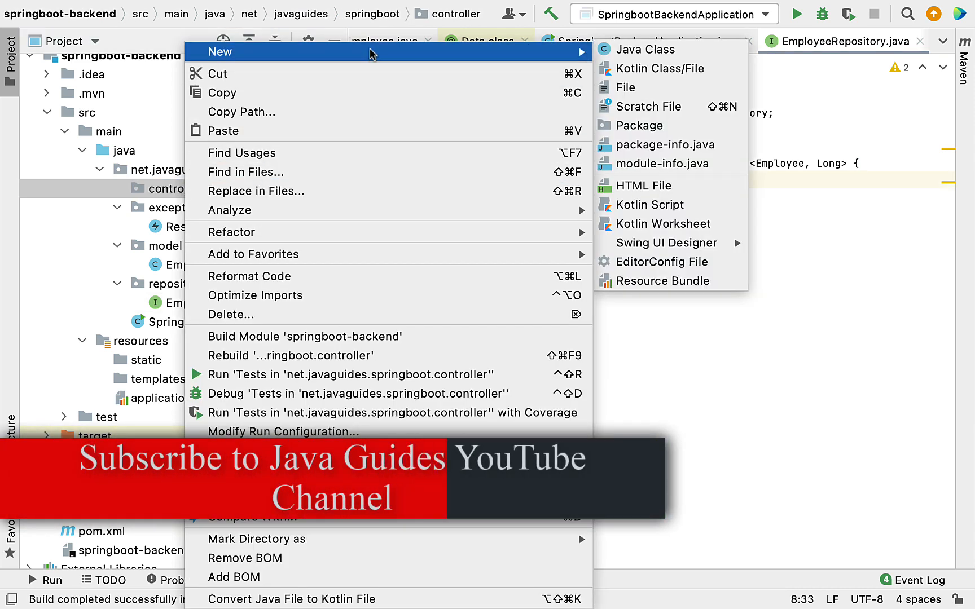
{"action": "left_click", "coordinate": [642, 50]}
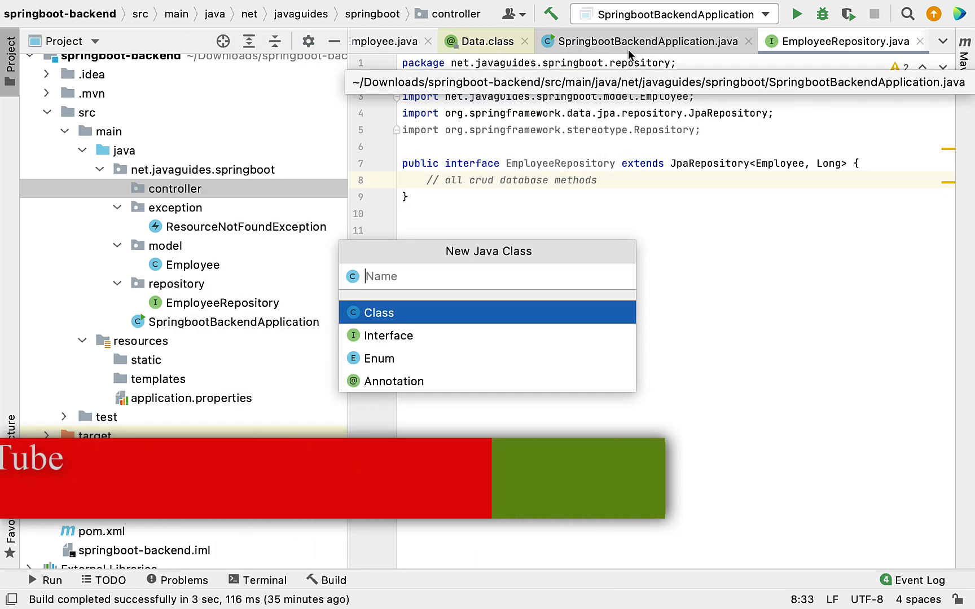
{"action": "type", "text": "Employee"}
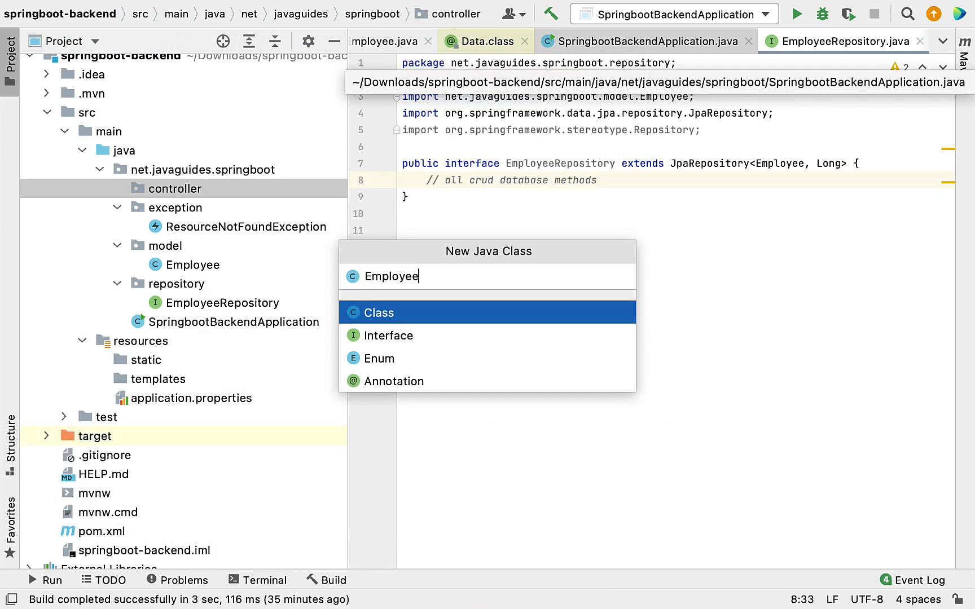
{"action": "type", "text": "Controller"}
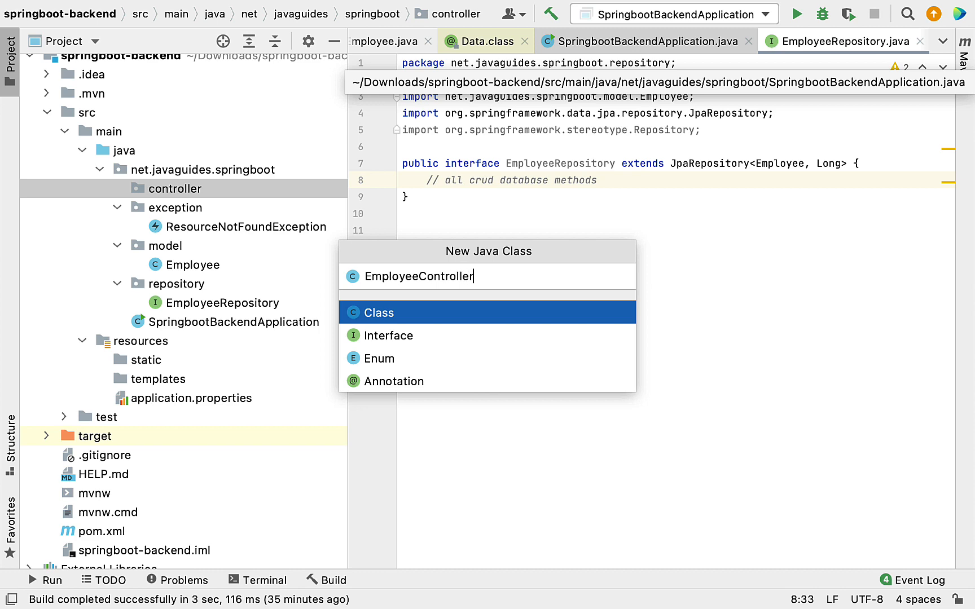
{"action": "key", "text": "Enter"}
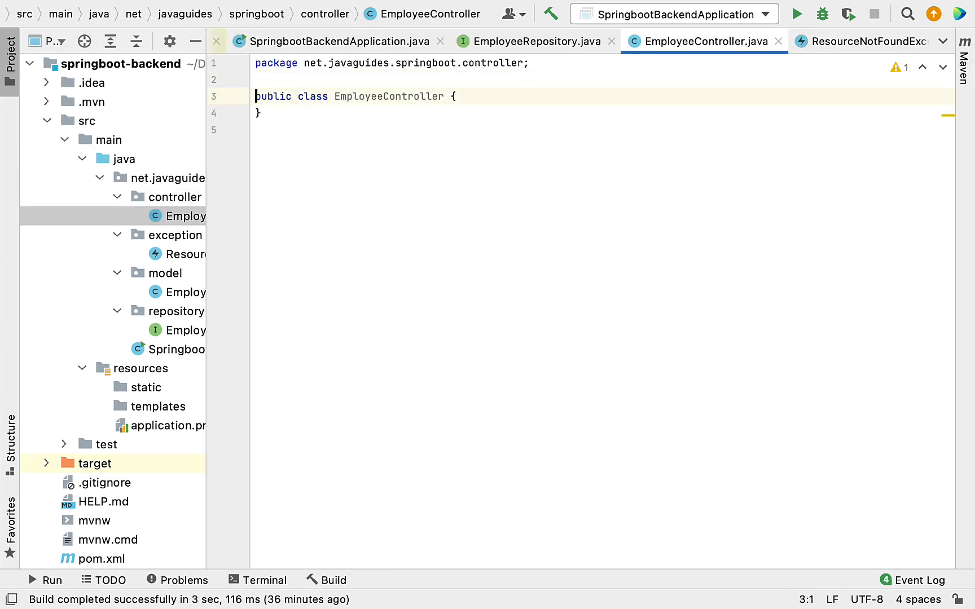
{"action": "type", "text": "@"}
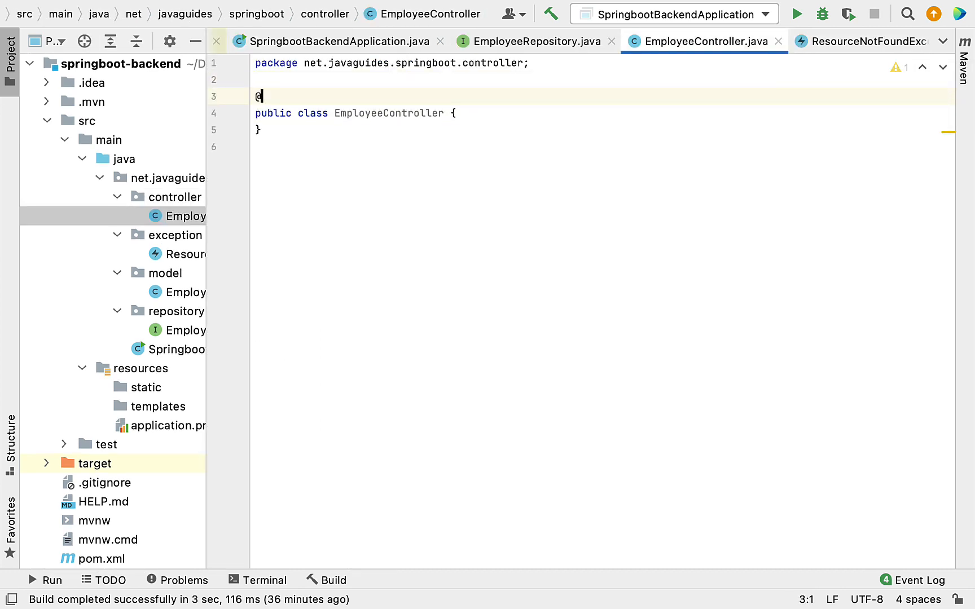
{"action": "type", "text": "RestController"}
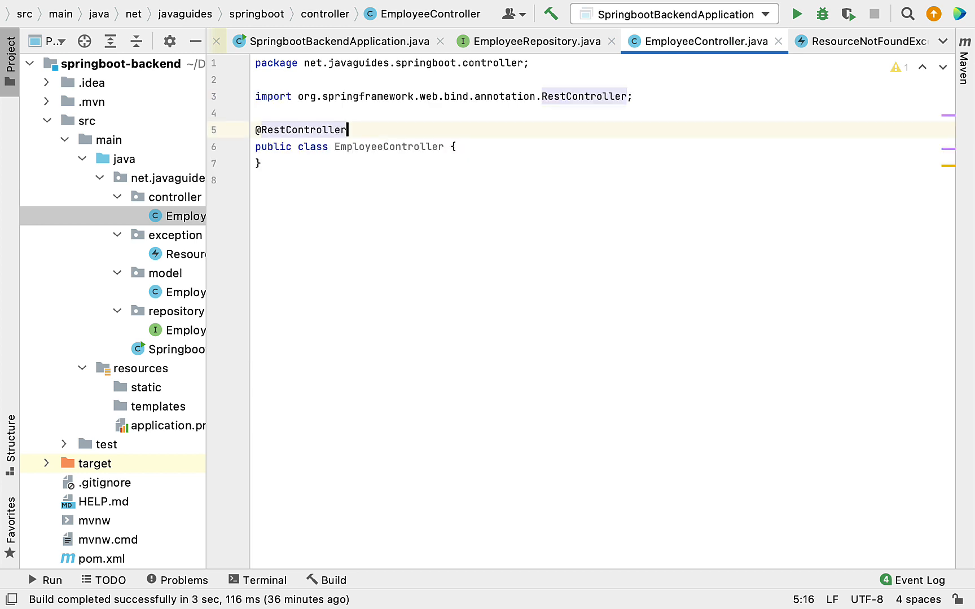
{"action": "mouse_move", "coordinate": [326, 127]}
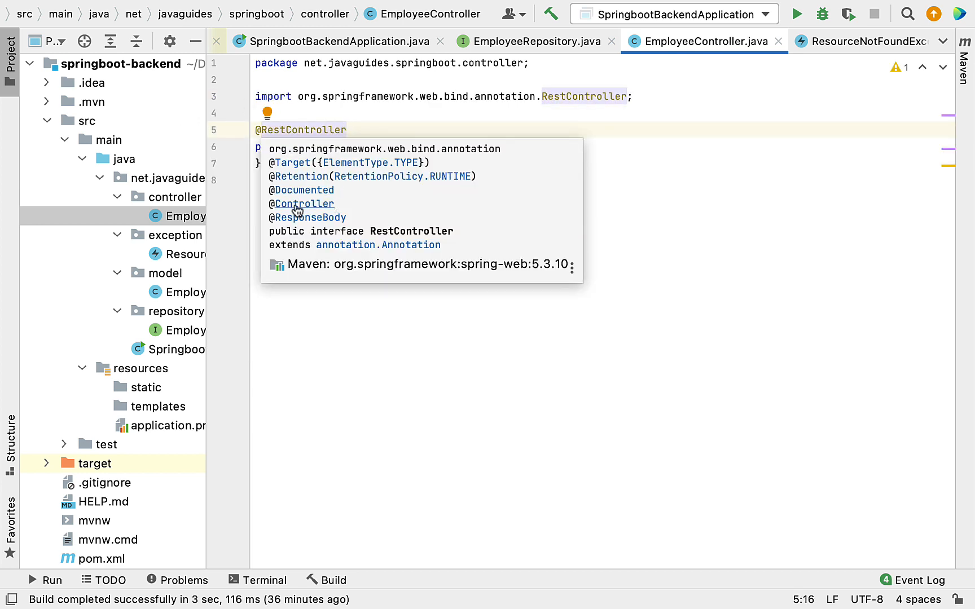
{"action": "mouse_move", "coordinate": [310, 218]}
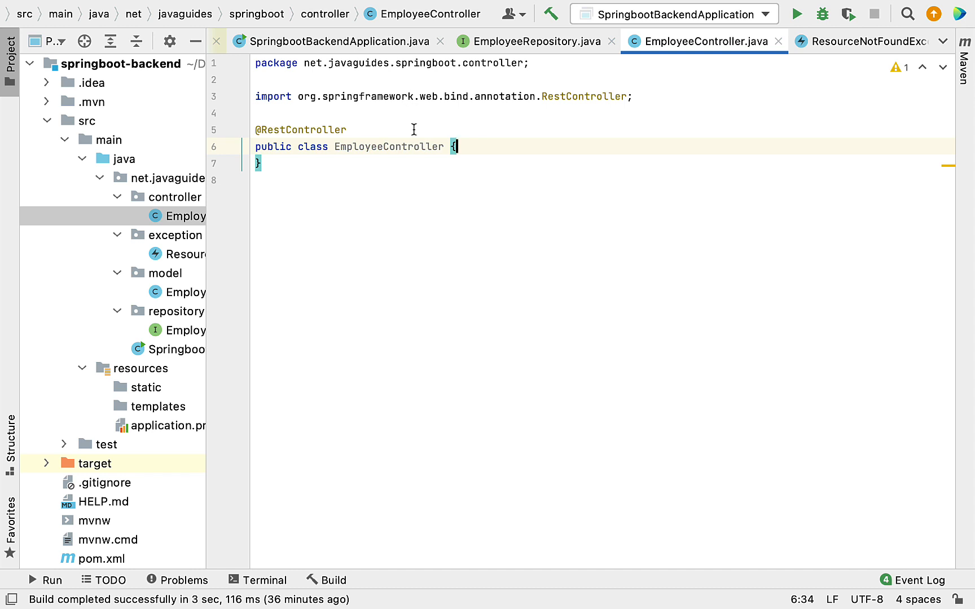
{"action": "mouse_move", "coordinate": [502, 151]}
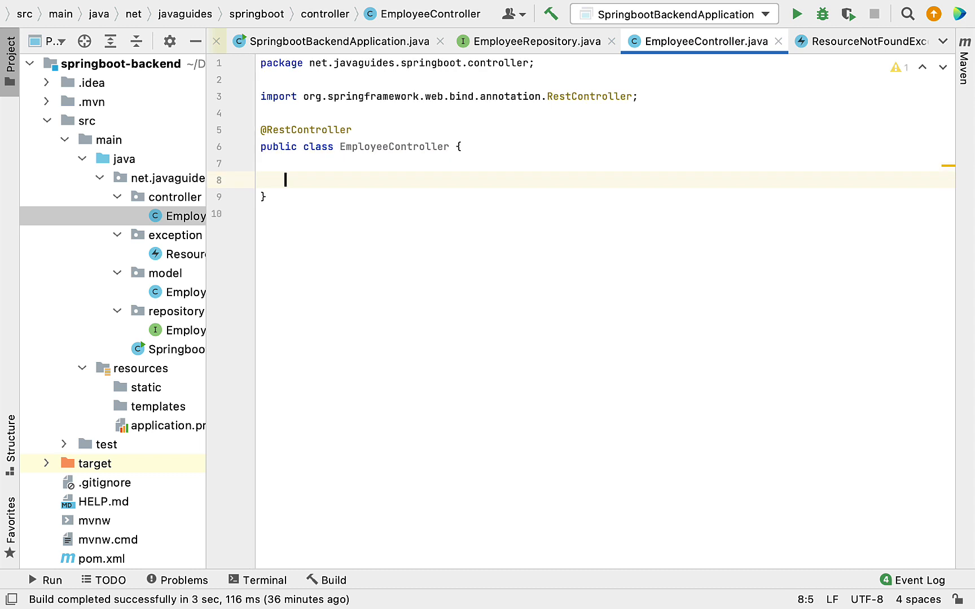
{"action": "type", "text": "@"}
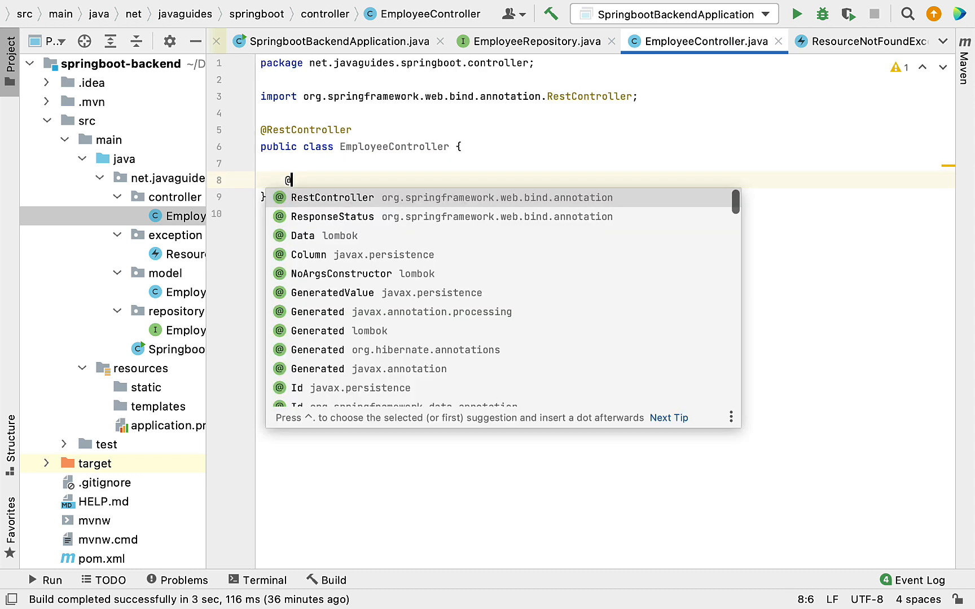
{"action": "type", "text": "Autowired"}
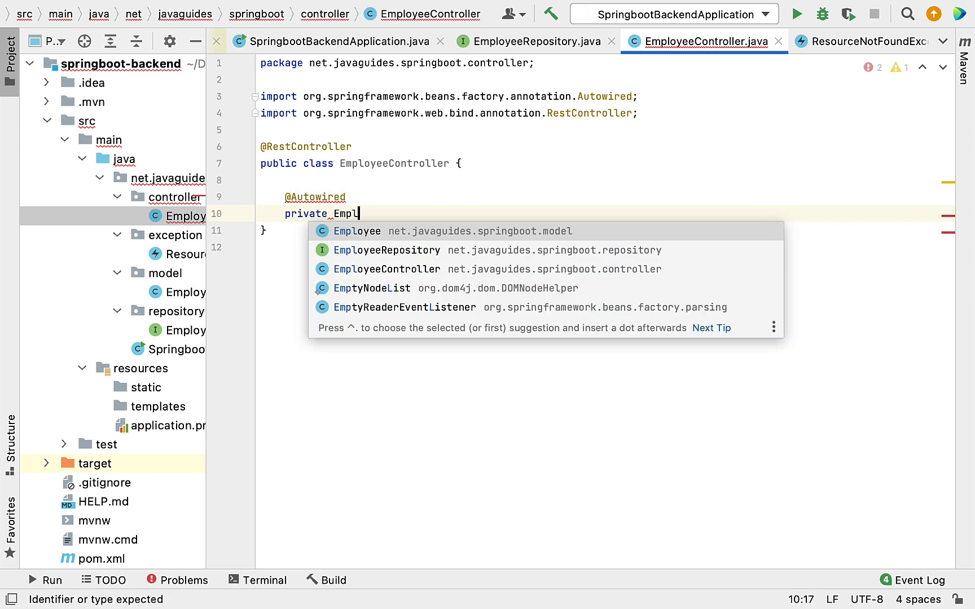
{"action": "left_click", "coordinate": [387, 250]}
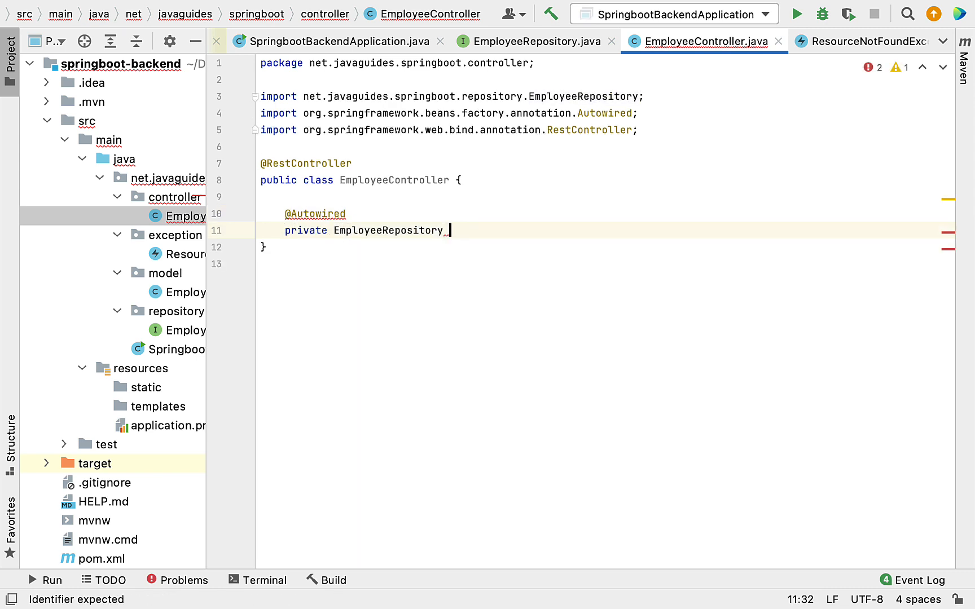
{"action": "type", "text": "employeeRepository;"}
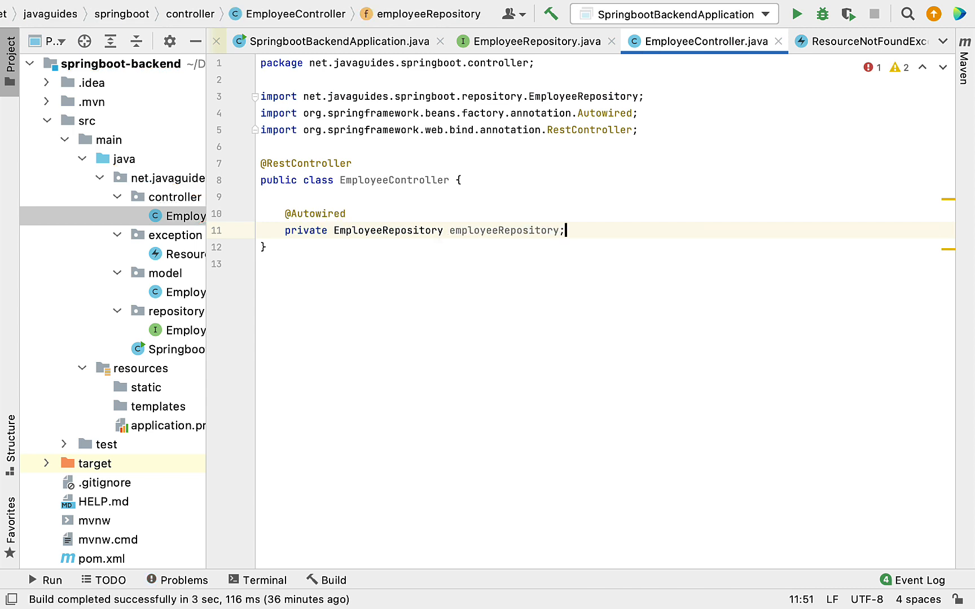
{"action": "type", "text": "public"}
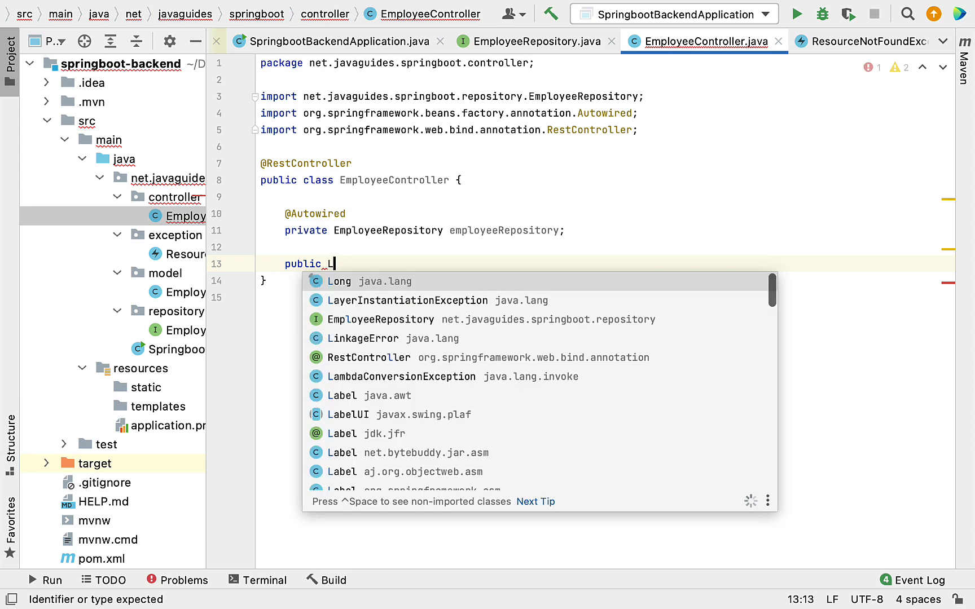
Declare the method public List<Employee> getAllEmployees() with Employee as element type
{"action": "type", "text": "List"}
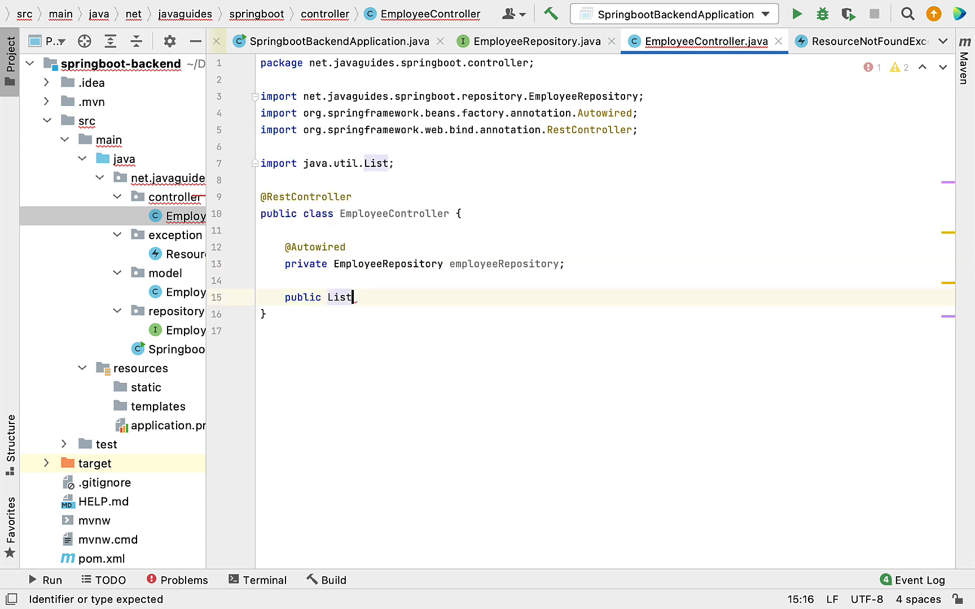
{"action": "type", "text": "<Emp"}
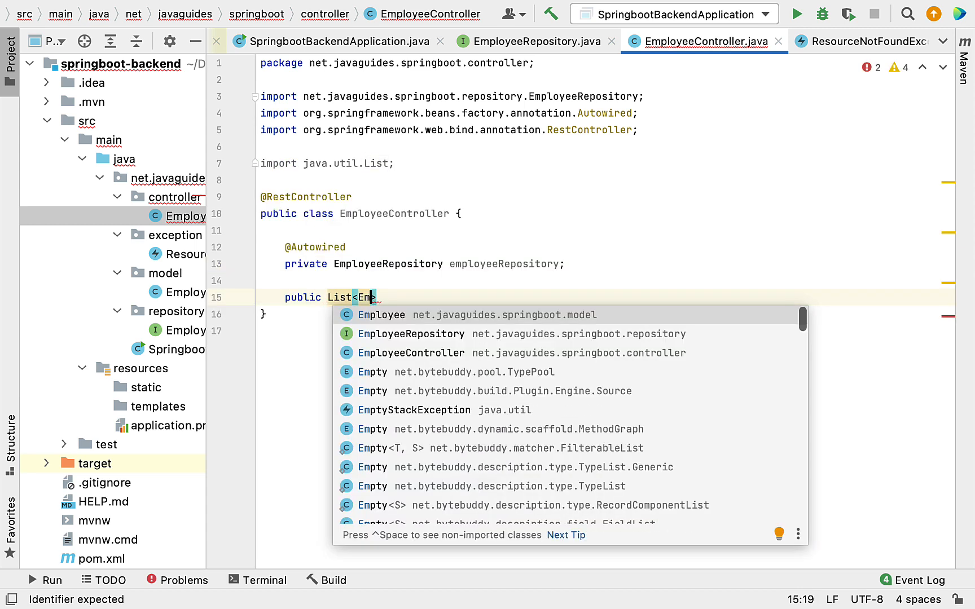
{"action": "left_click", "coordinate": [381, 315]}
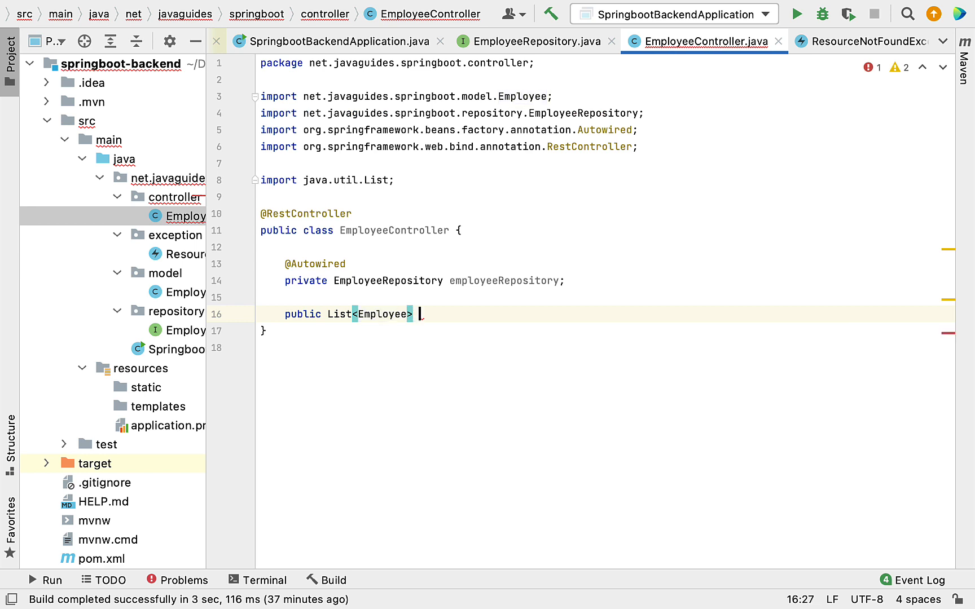
{"action": "type", "text": "get"}
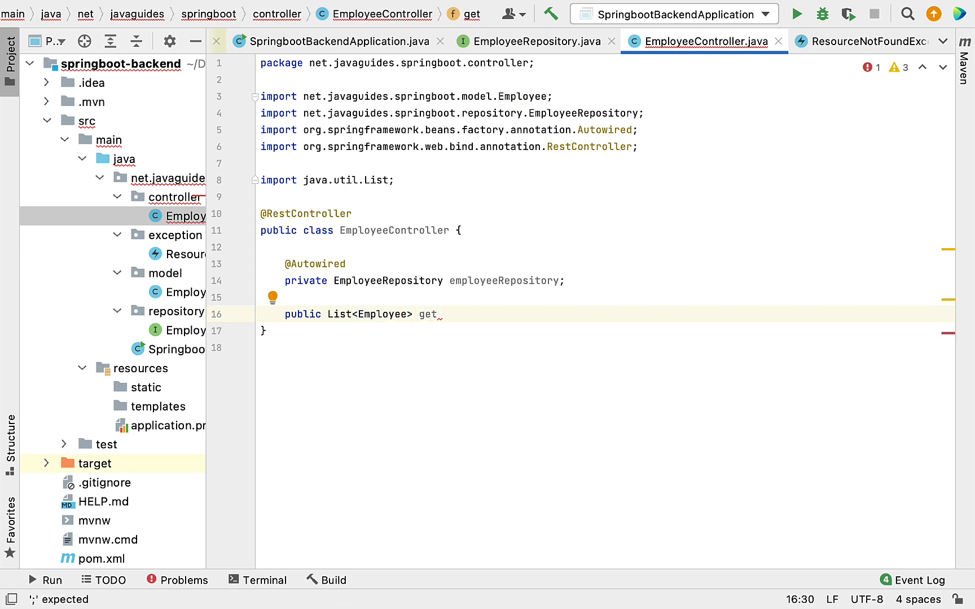
{"action": "type", "text": "All"}
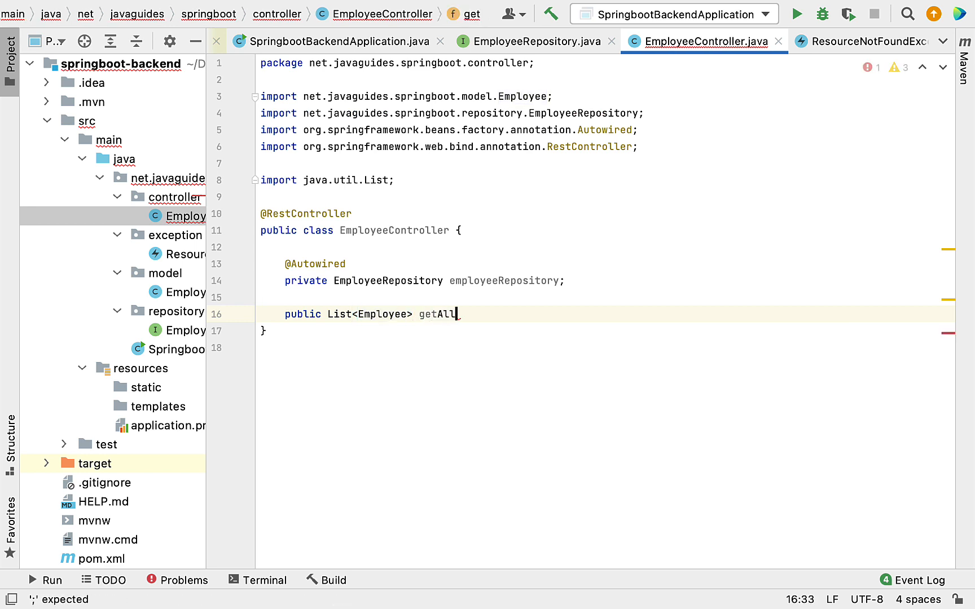
{"action": "type", "text": "Employees"}
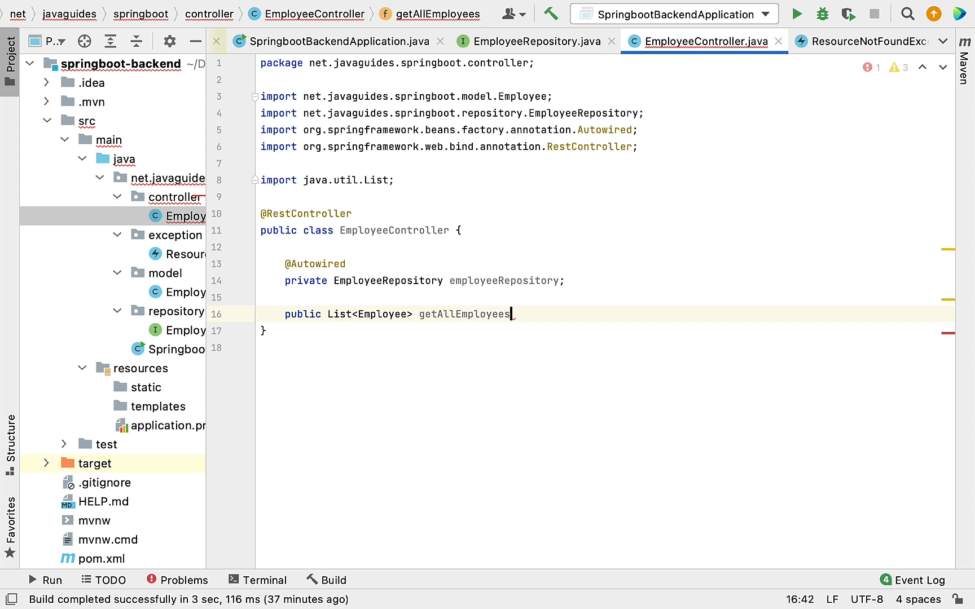
{"action": "type", "text": "(){"}
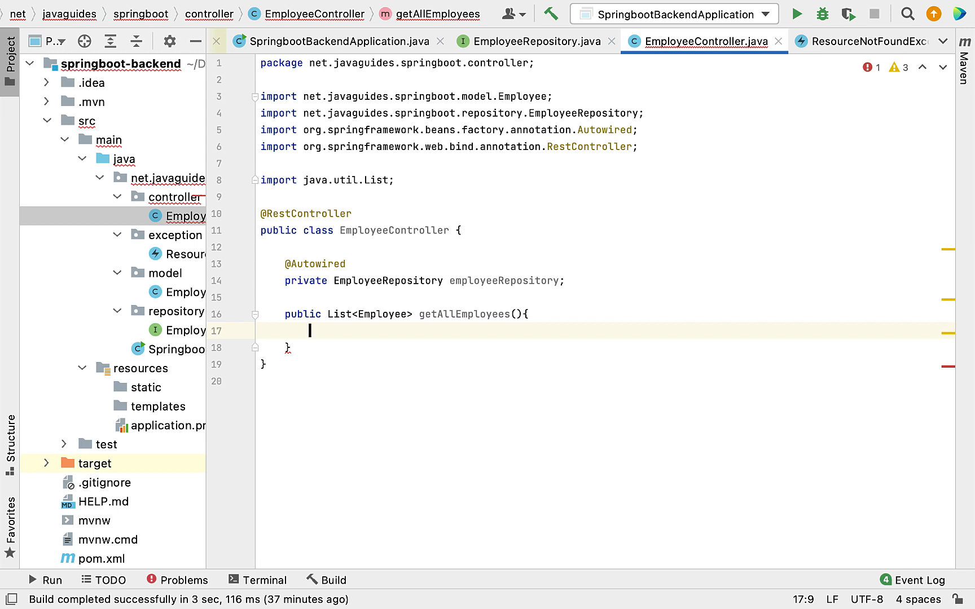
Make getAllEmployees return employeeRepository.findAll()
{"action": "type", "text": "return"}
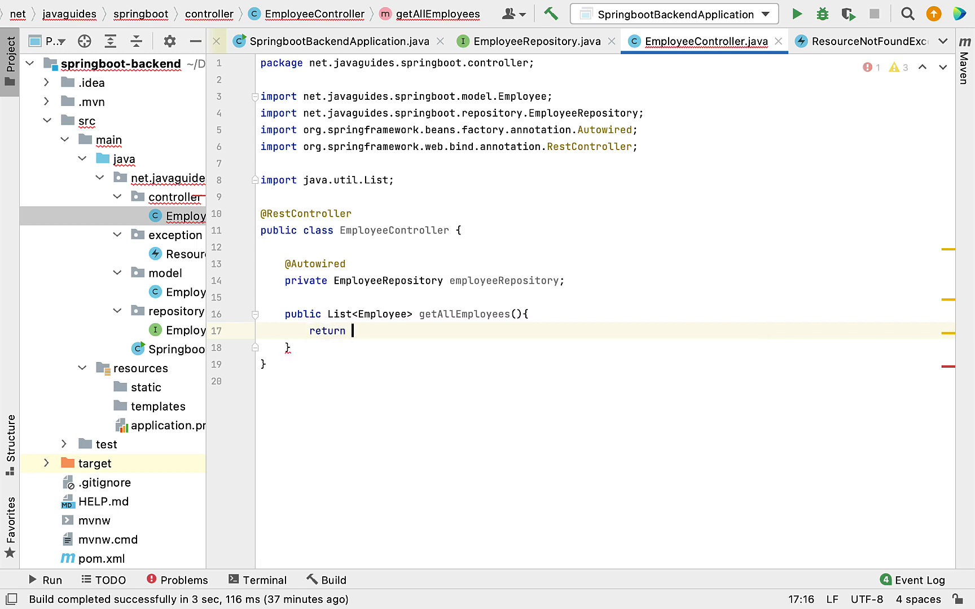
{"action": "type", "text": "employeeRepository"}
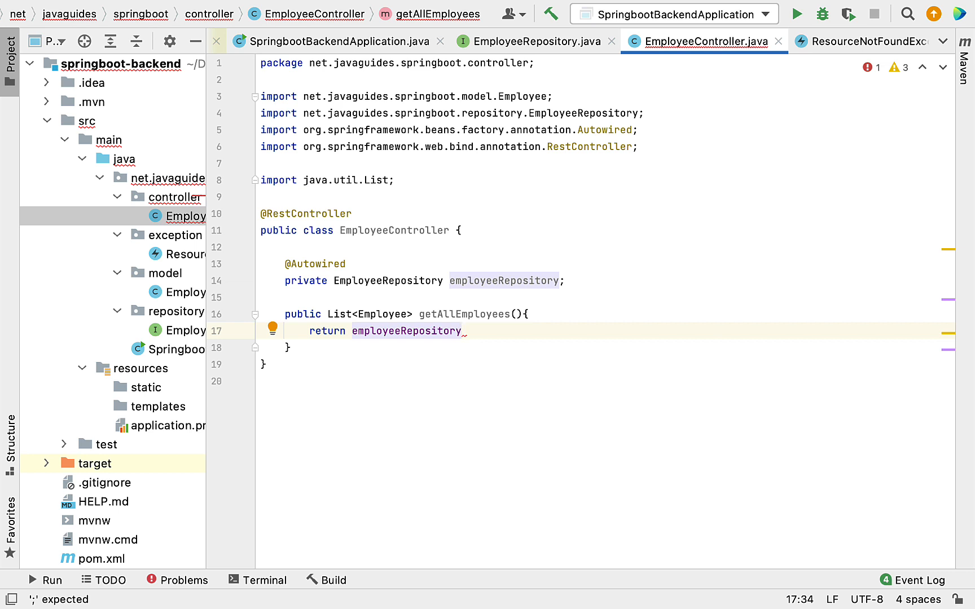
{"action": "mouse_move", "coordinate": [441, 336]}
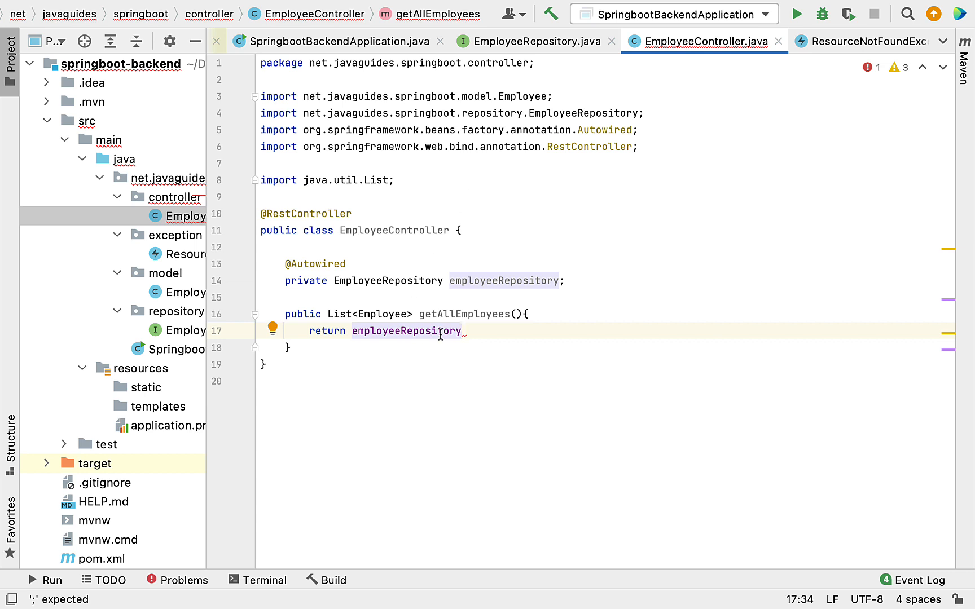
{"action": "type", "text": ".findAll()"}
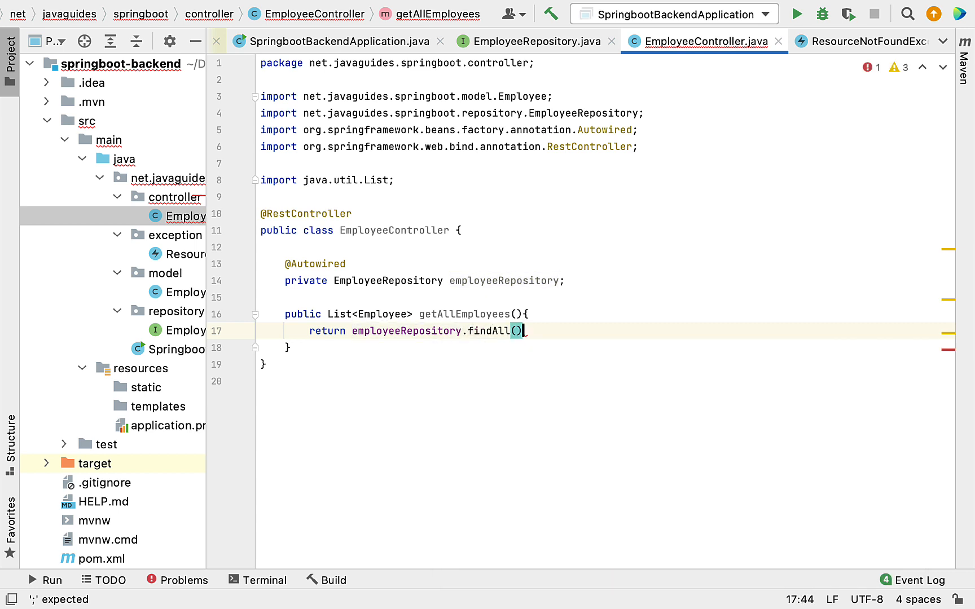
{"action": "type", "text": ";"}
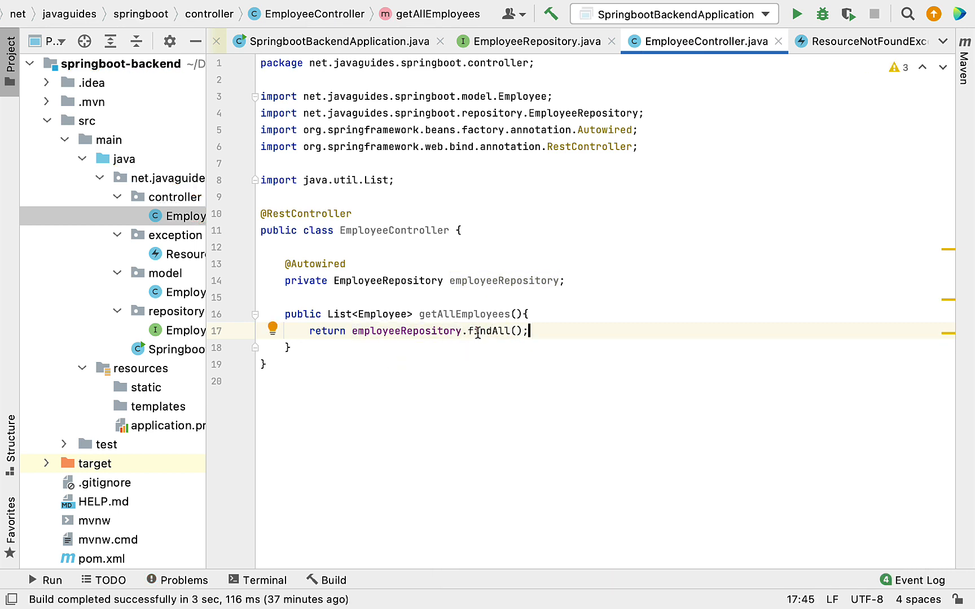
{"action": "mouse_move", "coordinate": [501, 330]}
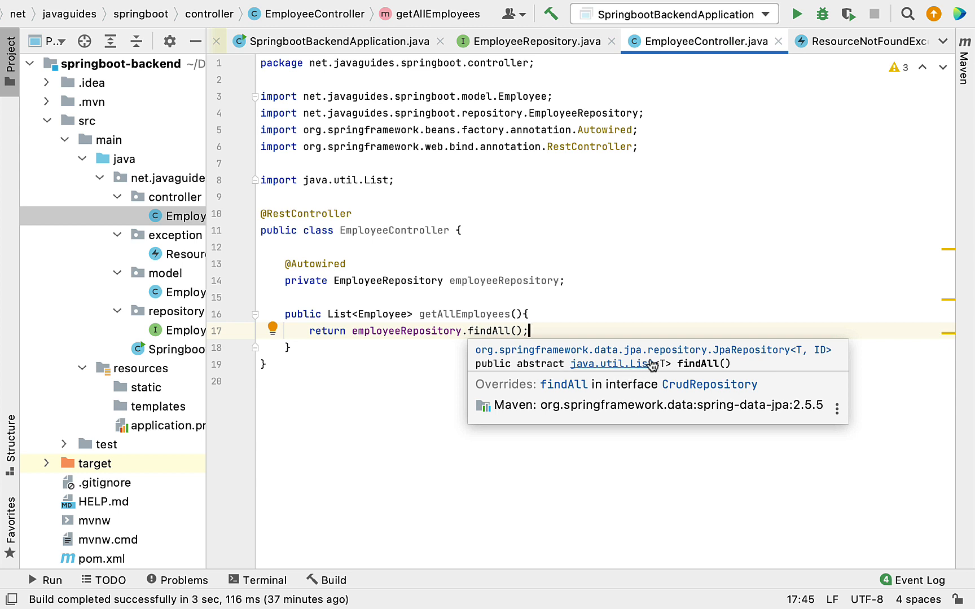
{"action": "mouse_move", "coordinate": [659, 370]}
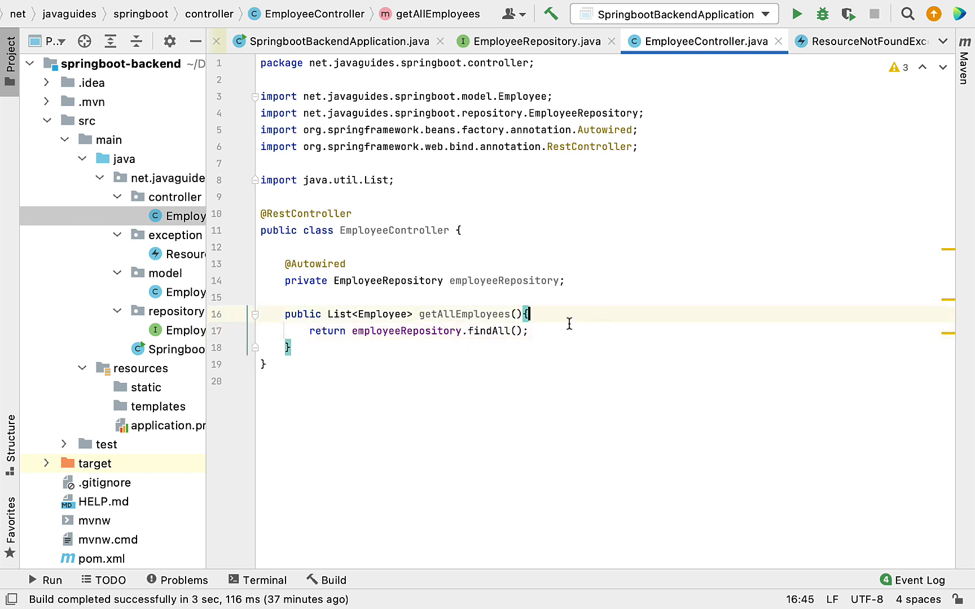
{"action": "type", "text": "@"}
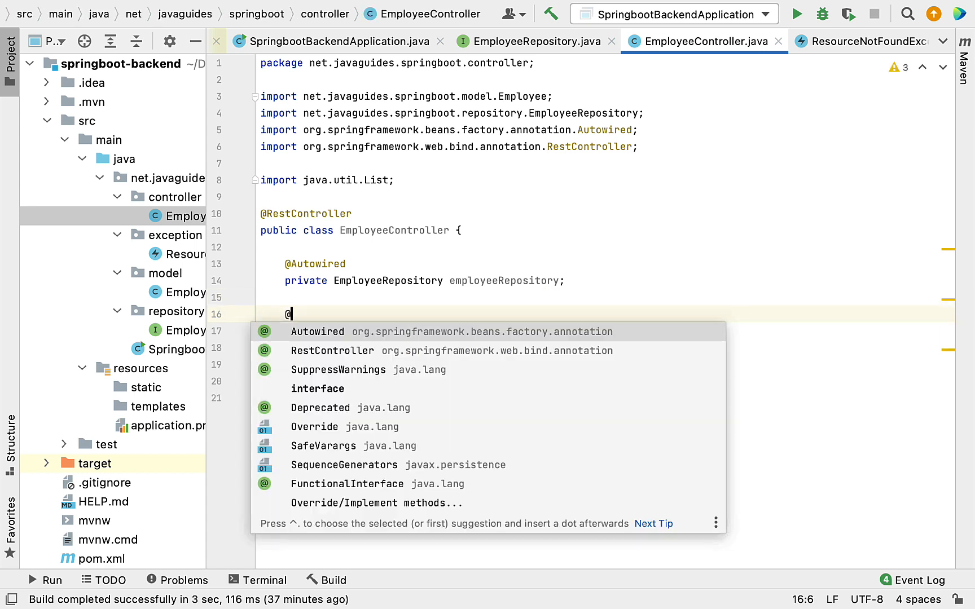
{"action": "type", "text": "Ge"}
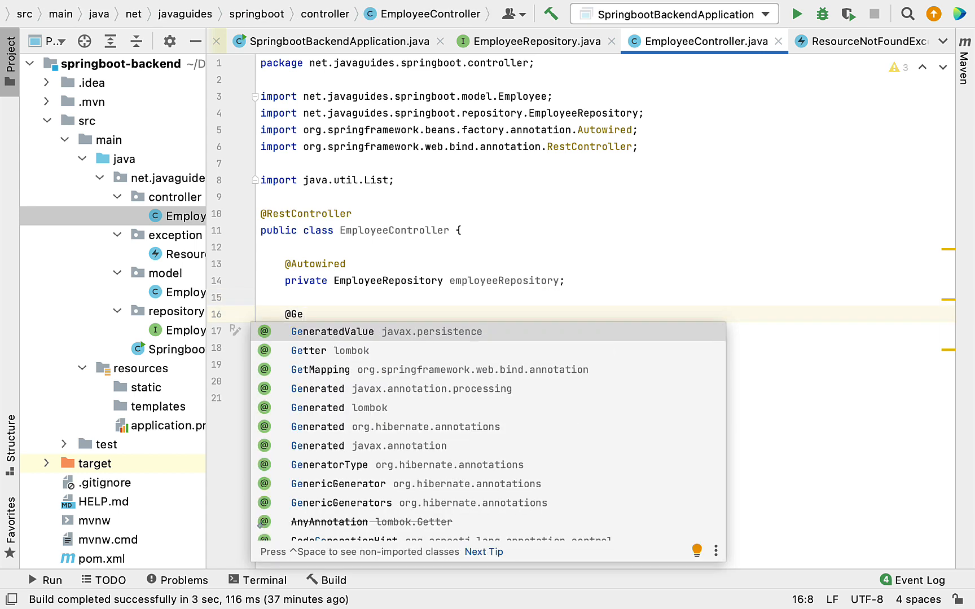
{"action": "left_click", "coordinate": [320, 369]}
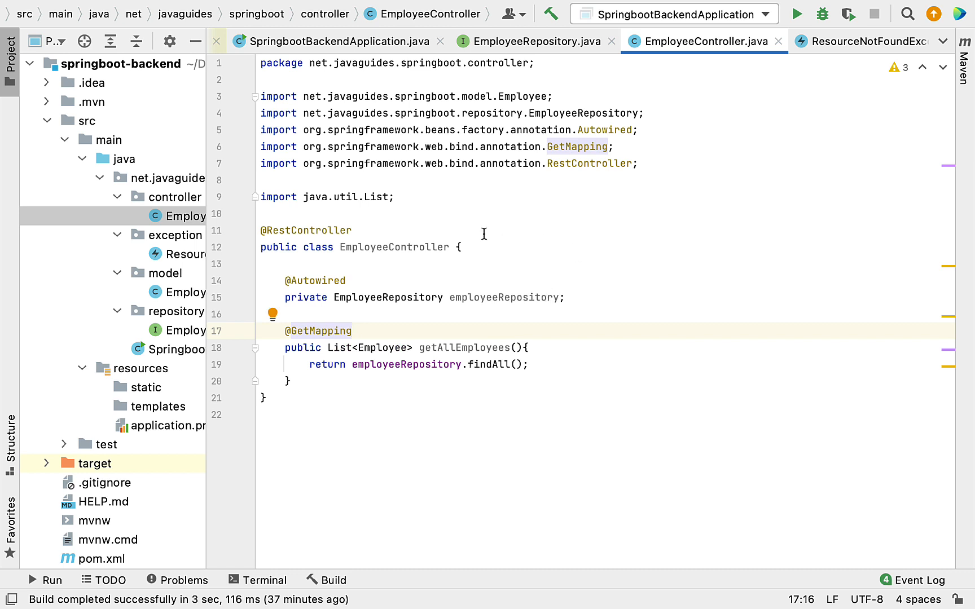
{"action": "double_click", "coordinate": [394, 248]}
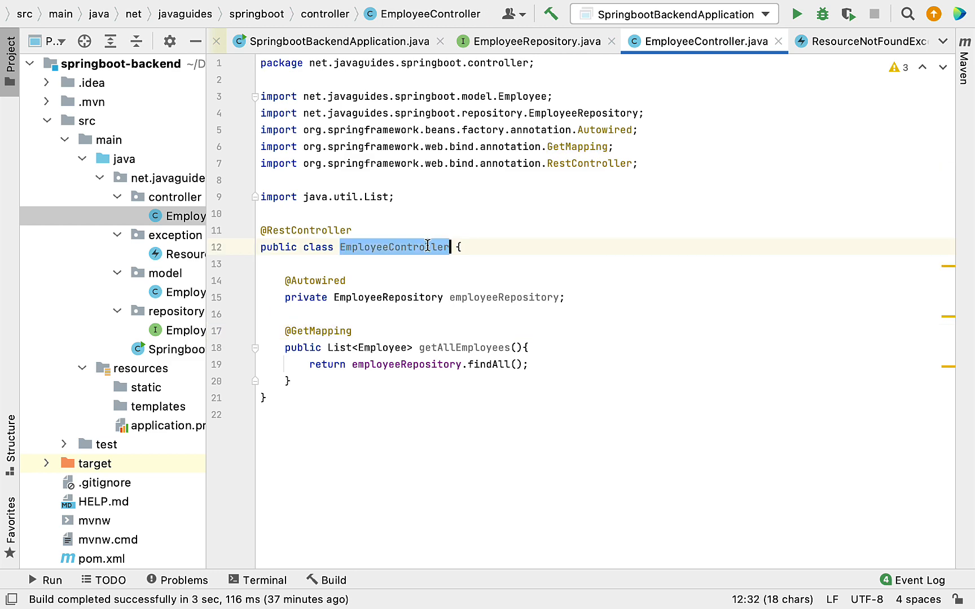
{"action": "key", "text": "enter"}
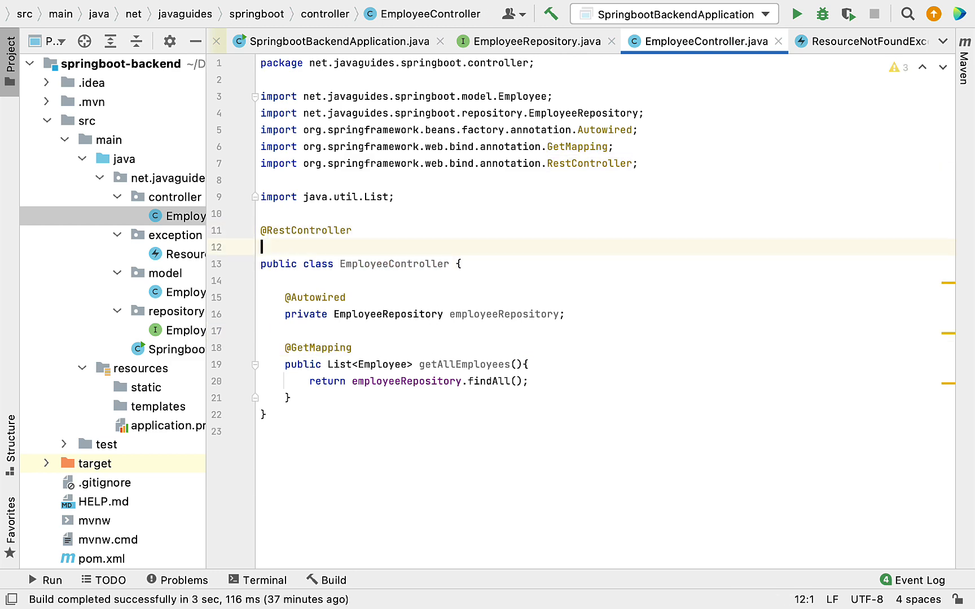
{"action": "type", "text": "@RequestMapping("}
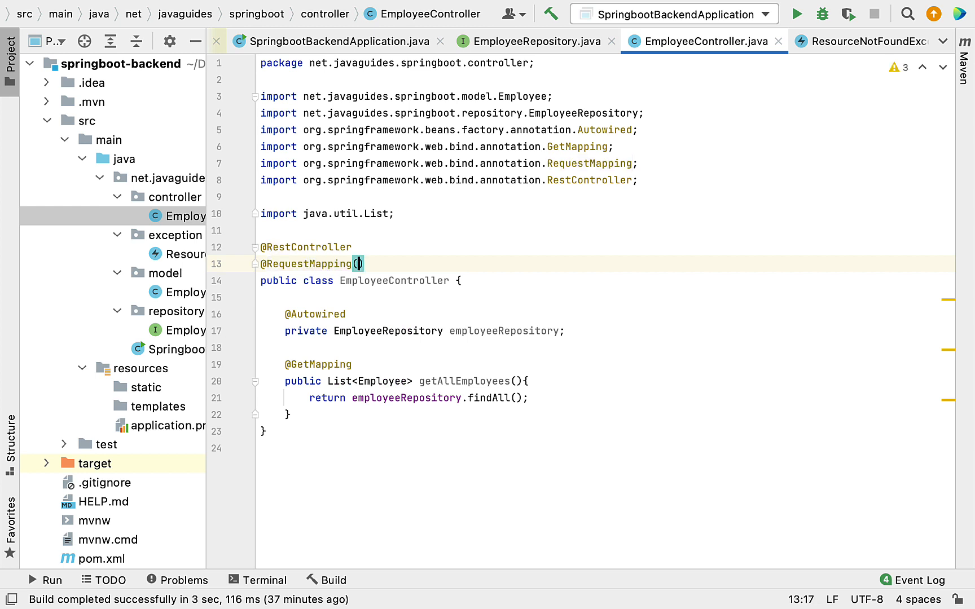
{"action": "type", "text": "\"/\""}
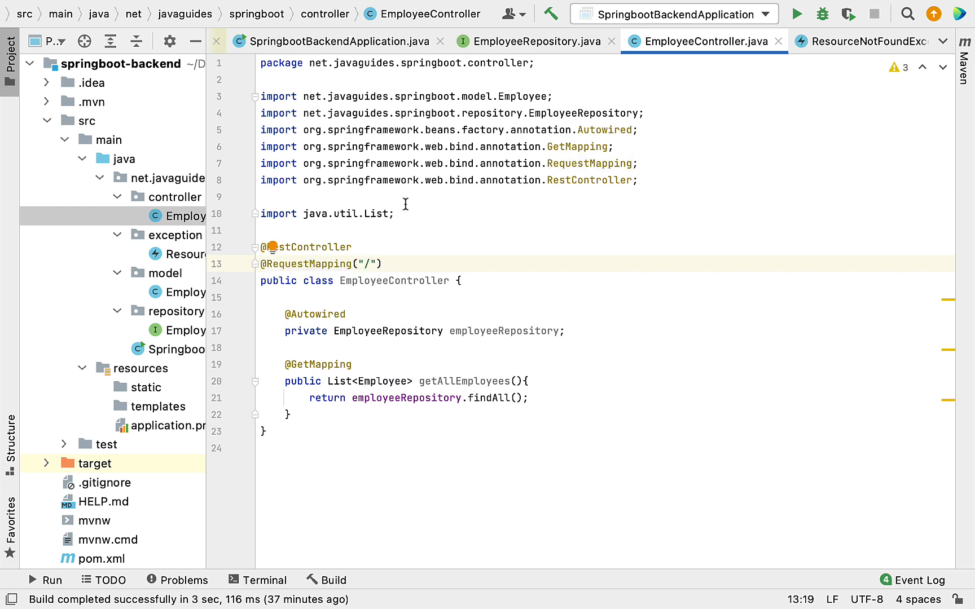
{"action": "type", "text": "api/v1/"}
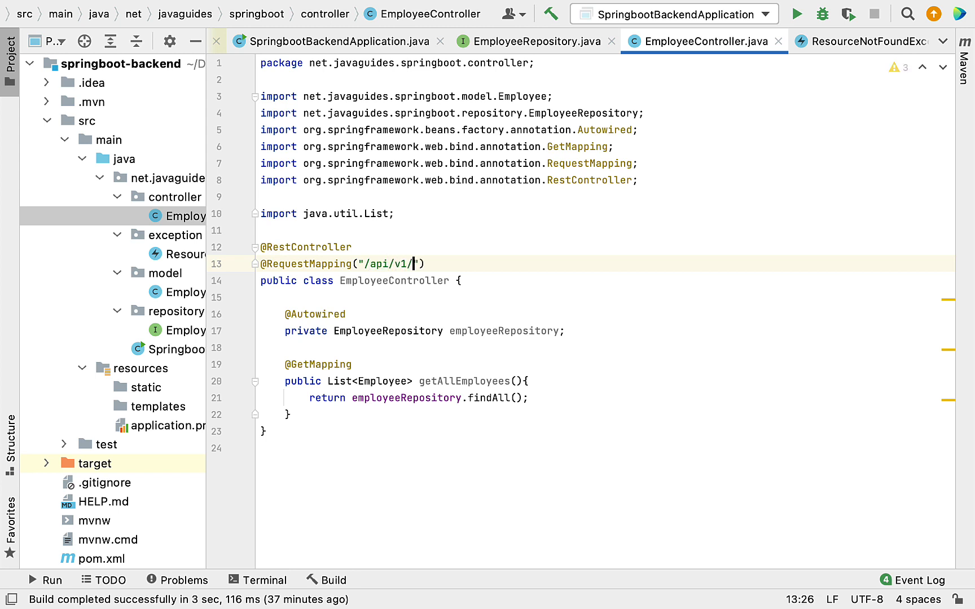
{"action": "type", "text": "employees"}
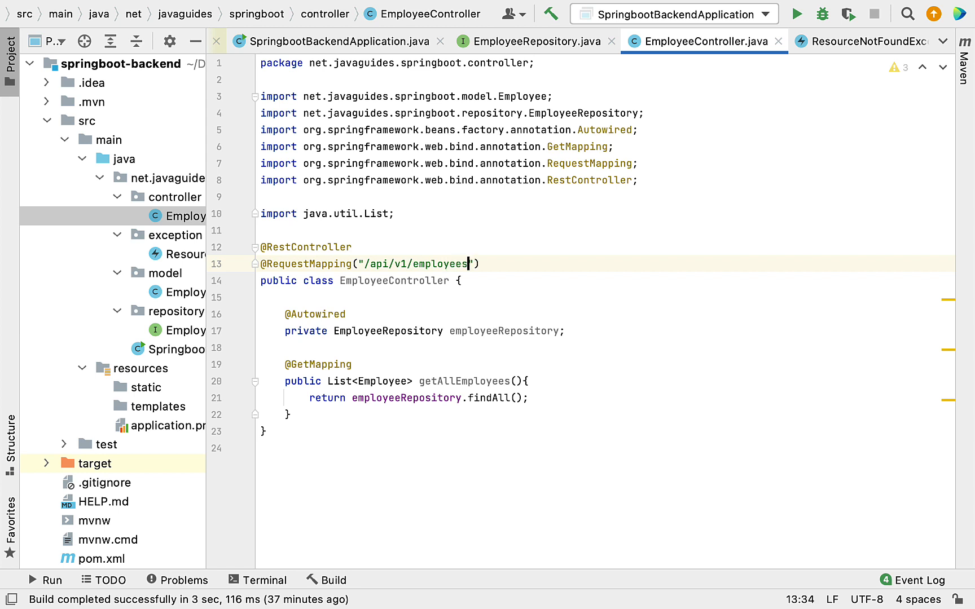
{"action": "left_click", "coordinate": [285, 296]}
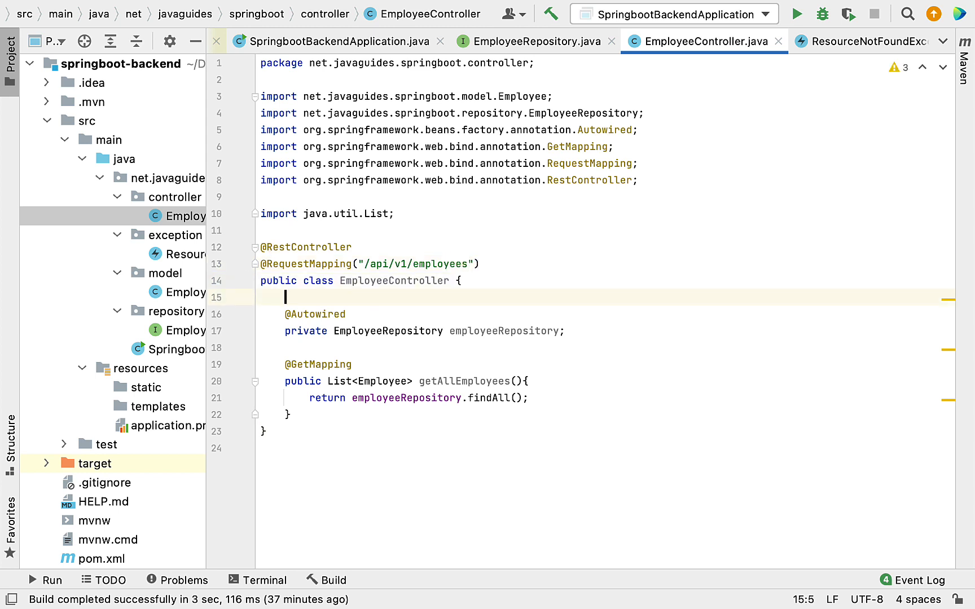
Move to the getAllEmployees method and select its name
{"action": "left_click", "coordinate": [466, 380]}
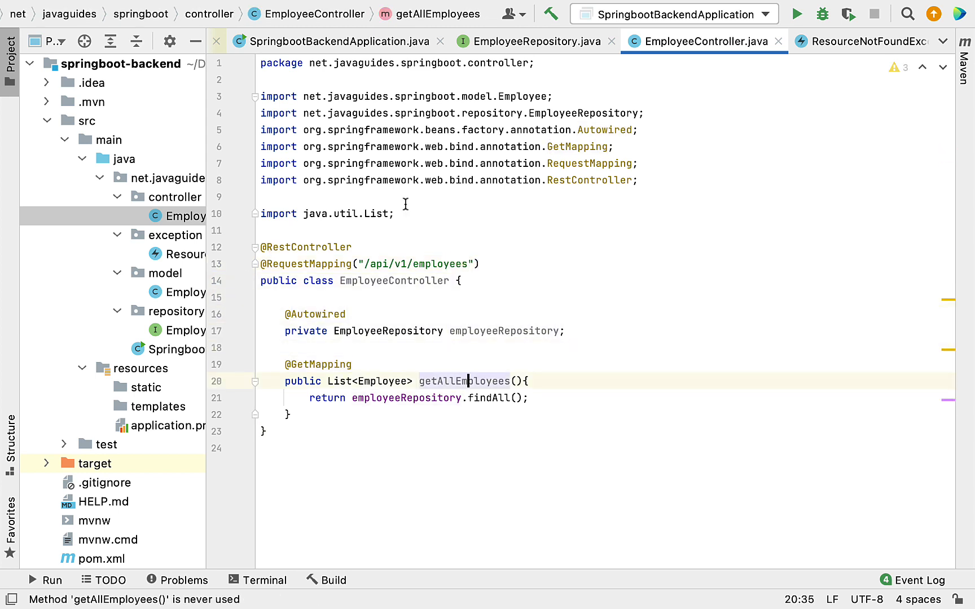
{"action": "double_click", "coordinate": [464, 380]}
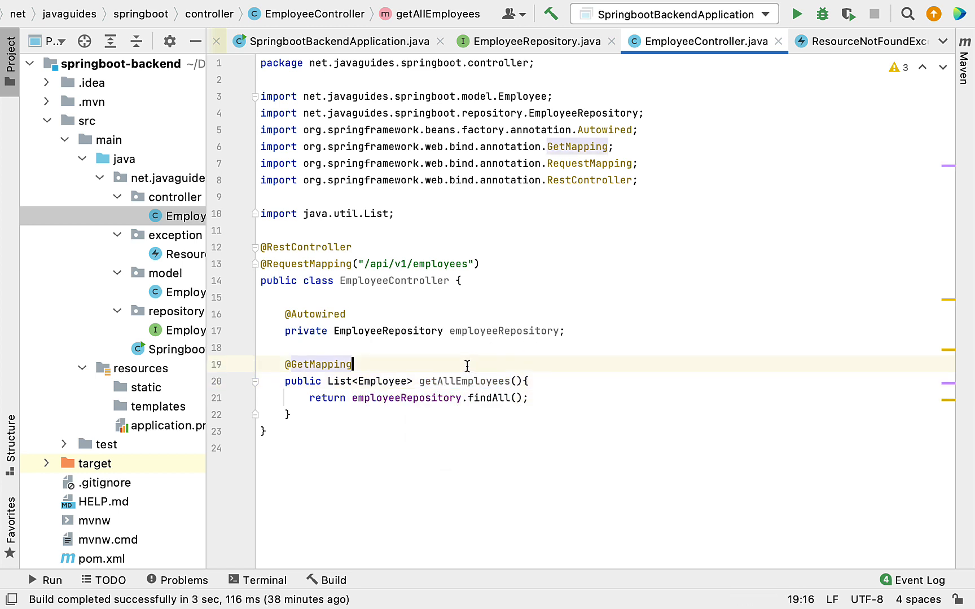
{"action": "mouse_move", "coordinate": [207, 278]}
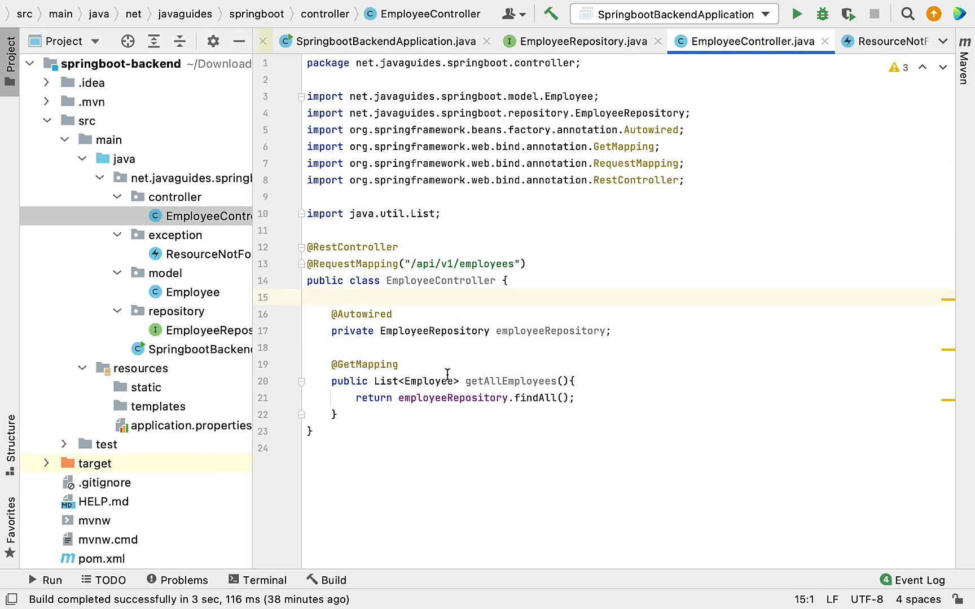
{"action": "mouse_move", "coordinate": [525, 398]}
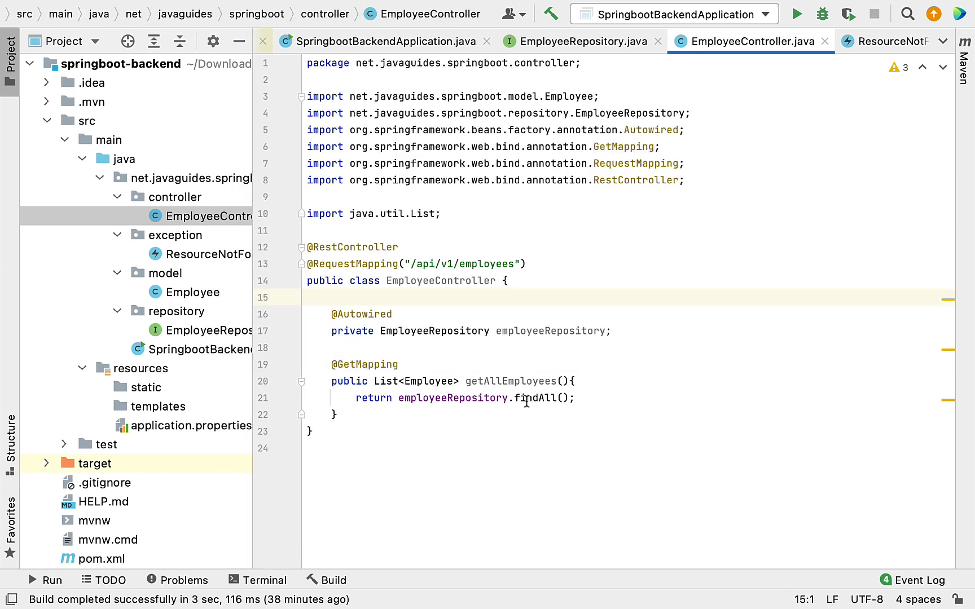
{"action": "mouse_move", "coordinate": [527, 304]}
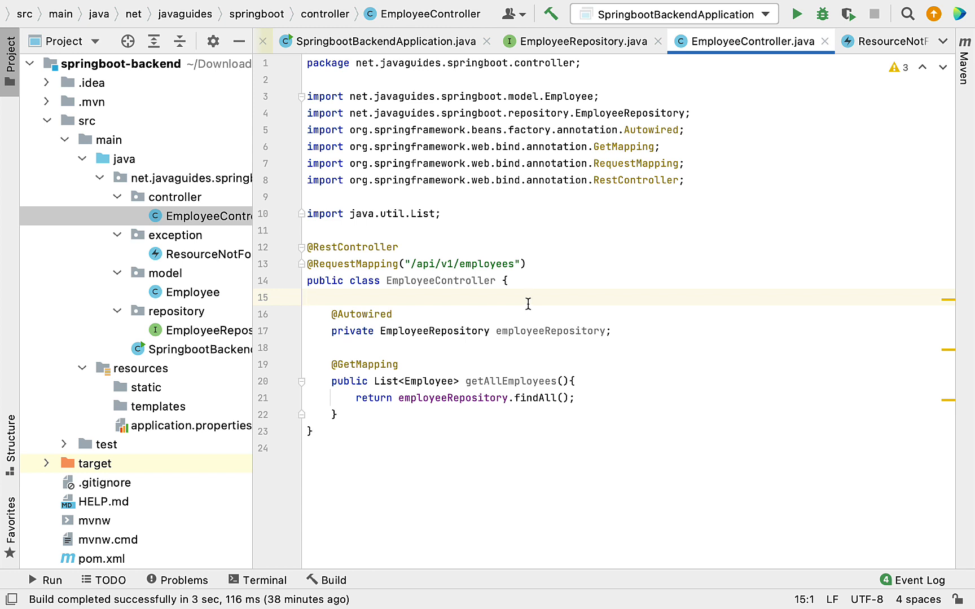
{"action": "mouse_move", "coordinate": [464, 397]}
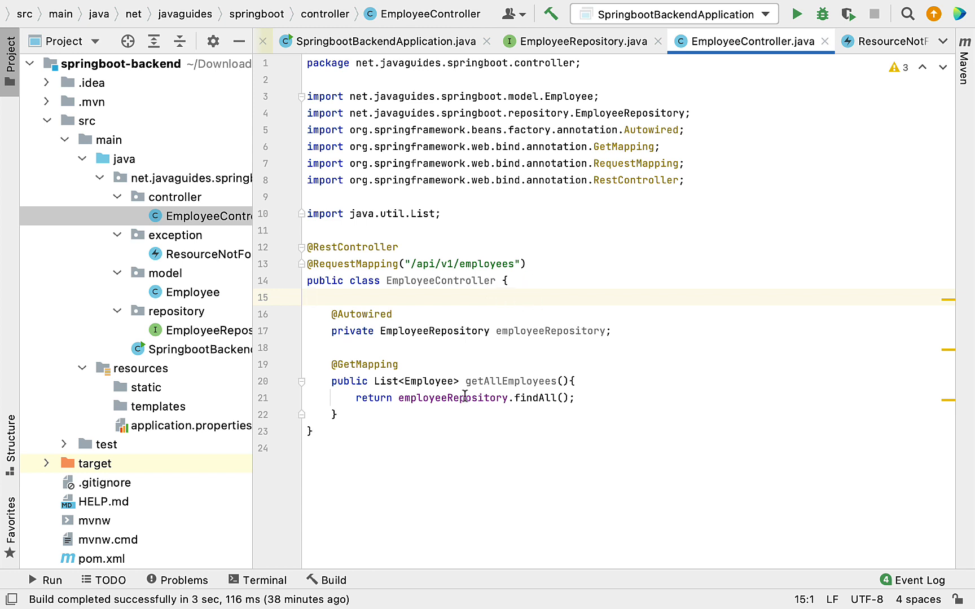
{"action": "double_click", "coordinate": [510, 381]}
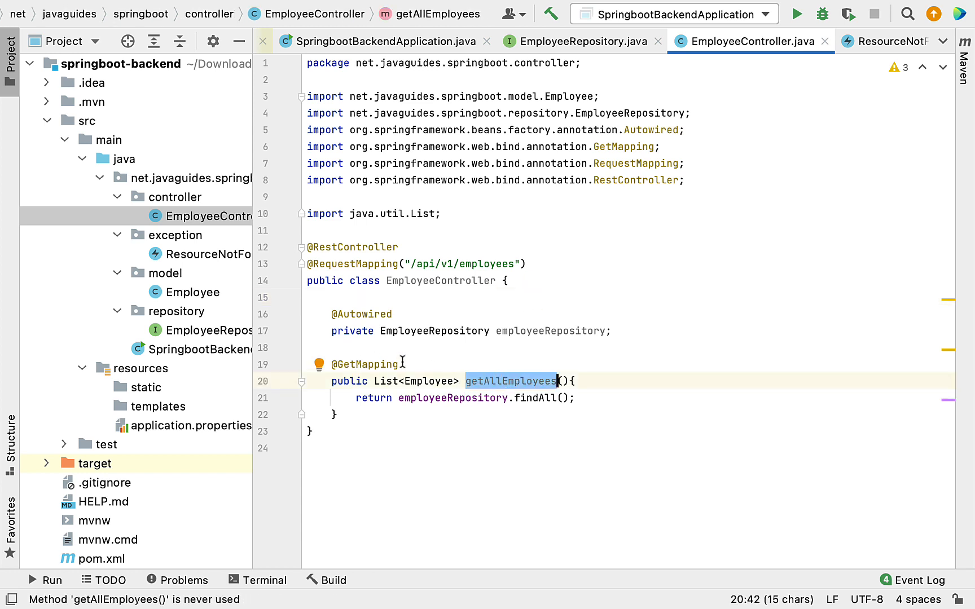
{"action": "mouse_move", "coordinate": [413, 364]}
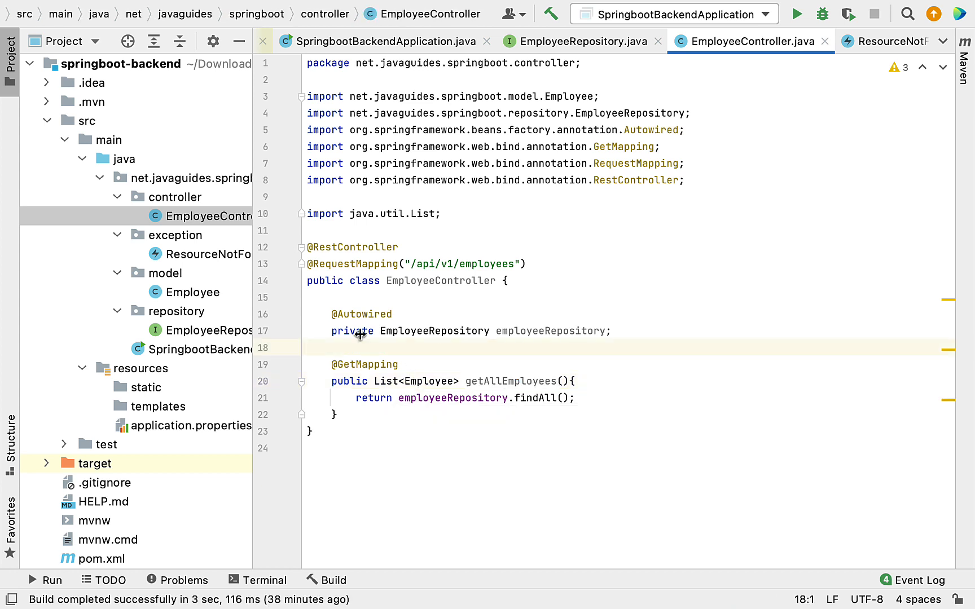
Make SpringbootBackendApplication implement CommandLineRunner and generate the empty run(String... args) override
{"action": "left_click", "coordinate": [375, 41]}
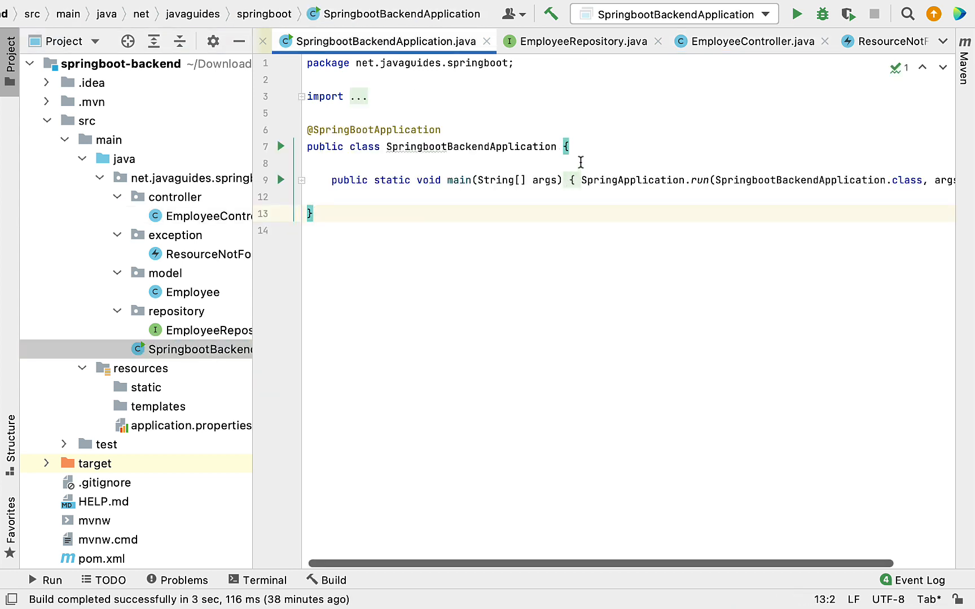
{"action": "type", "text": "implements"}
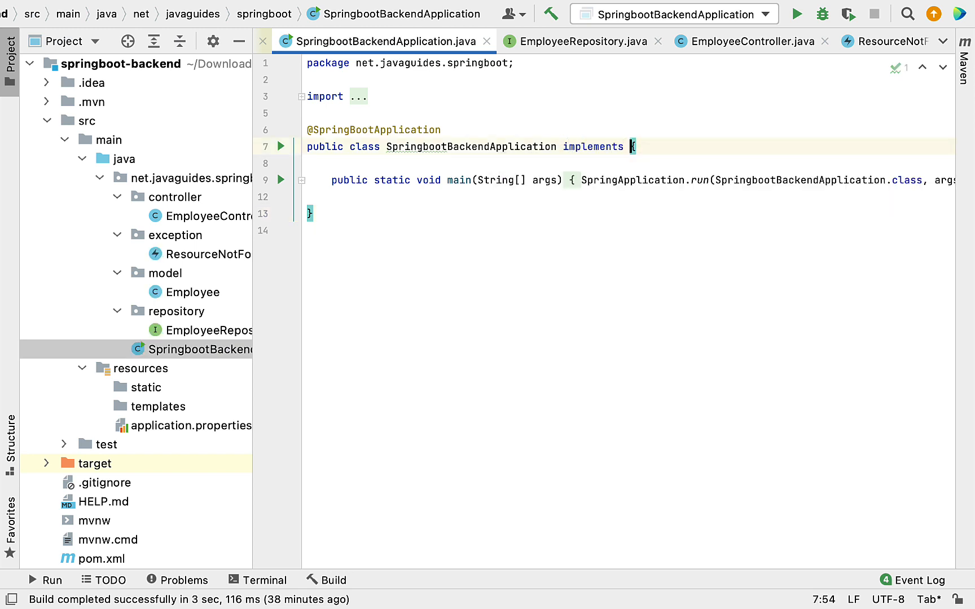
{"action": "type", "text": "CommandLineRunner"}
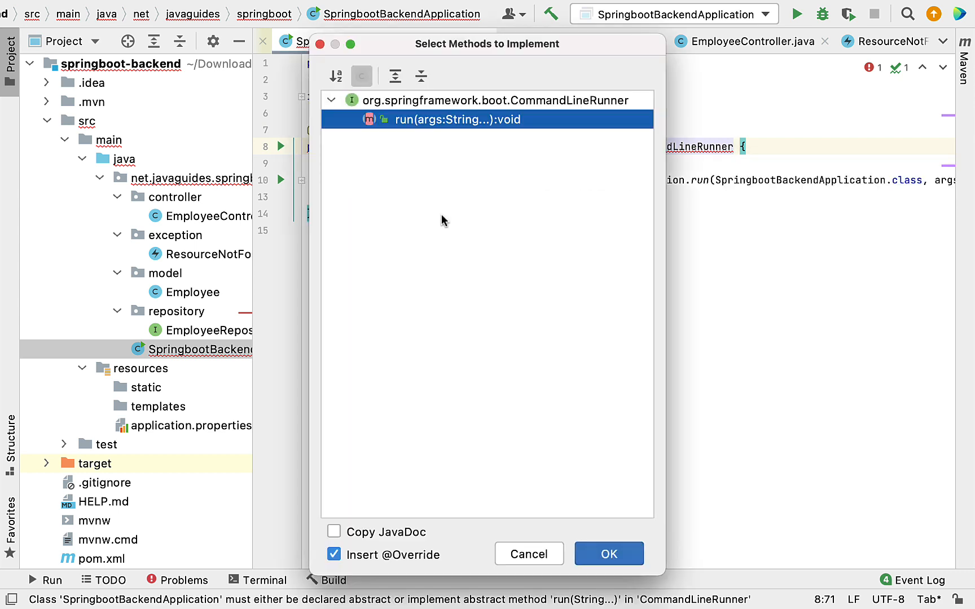
{"action": "left_click", "coordinate": [608, 553]}
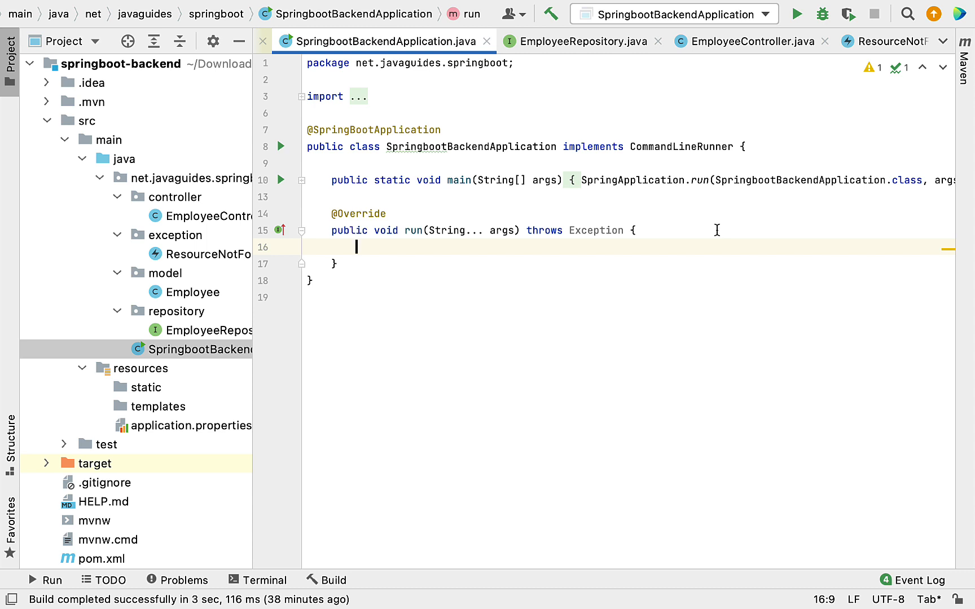
{"action": "key", "text": "enter"}
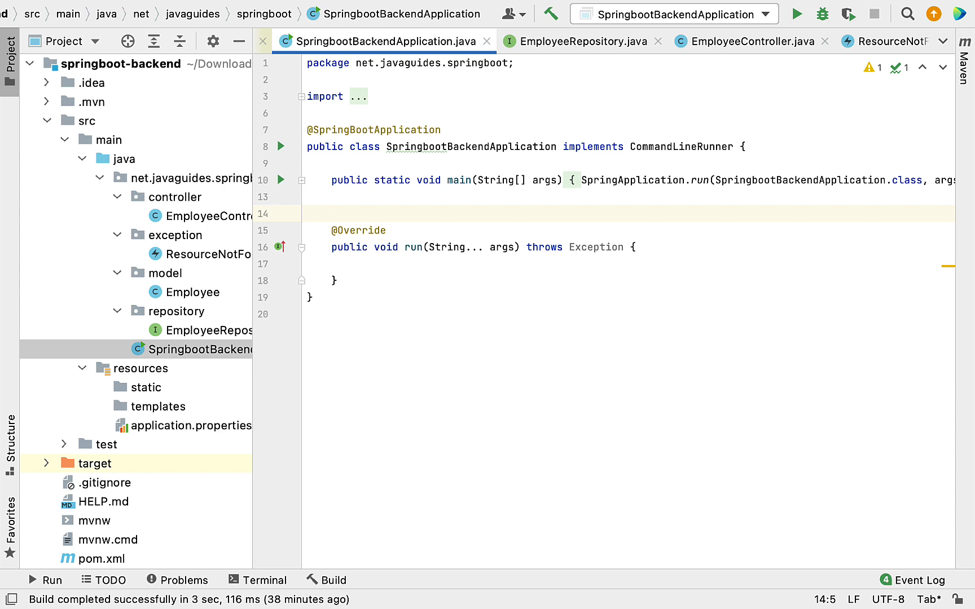
{"action": "type", "text": "@Autowired"}
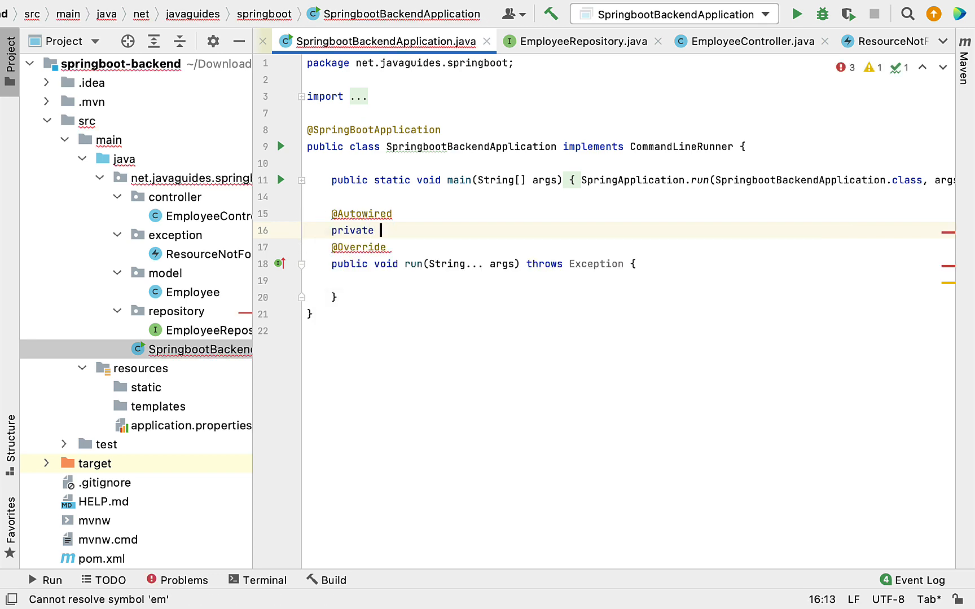
{"action": "type", "text": "EmployeeRepository"}
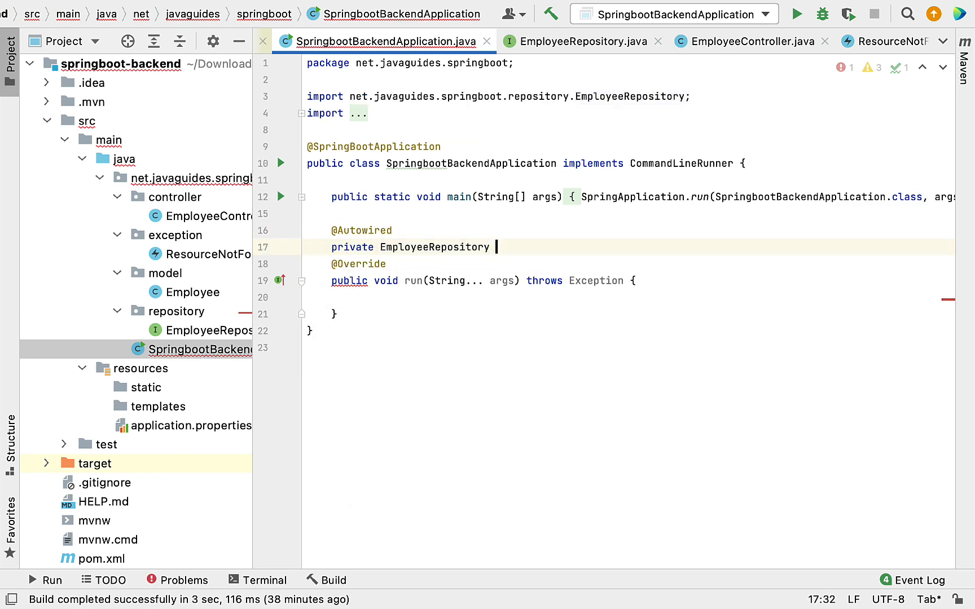
{"action": "type", "text": "employeeRepository;"}
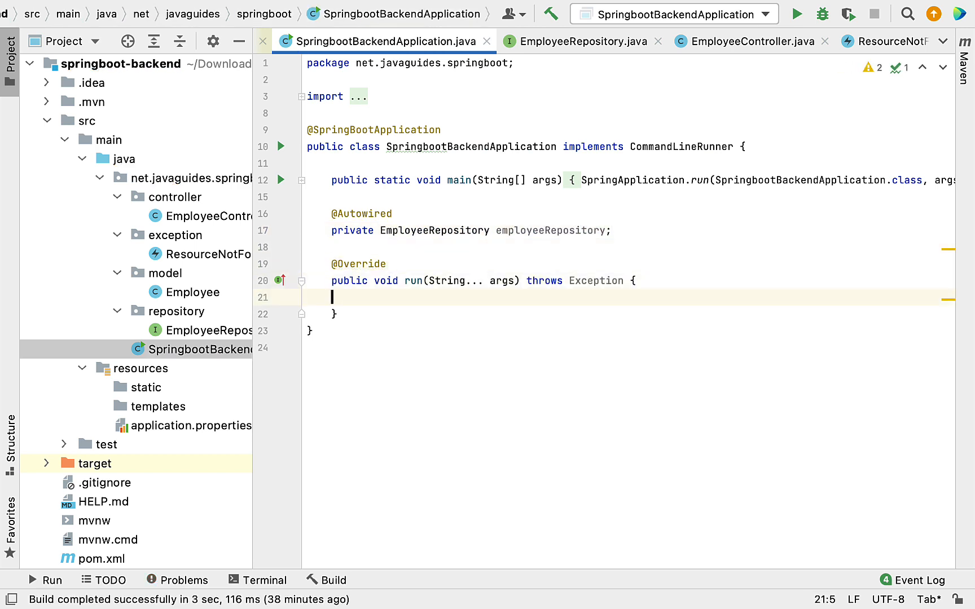
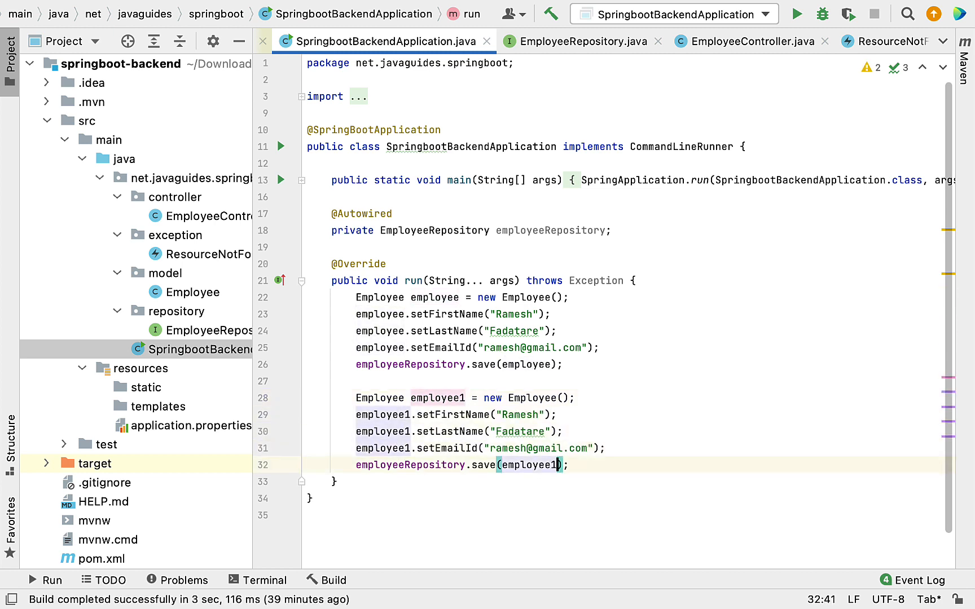
In run(), create a new Employee and set its first name to Ramesh
{"action": "double_click", "coordinate": [520, 415]}
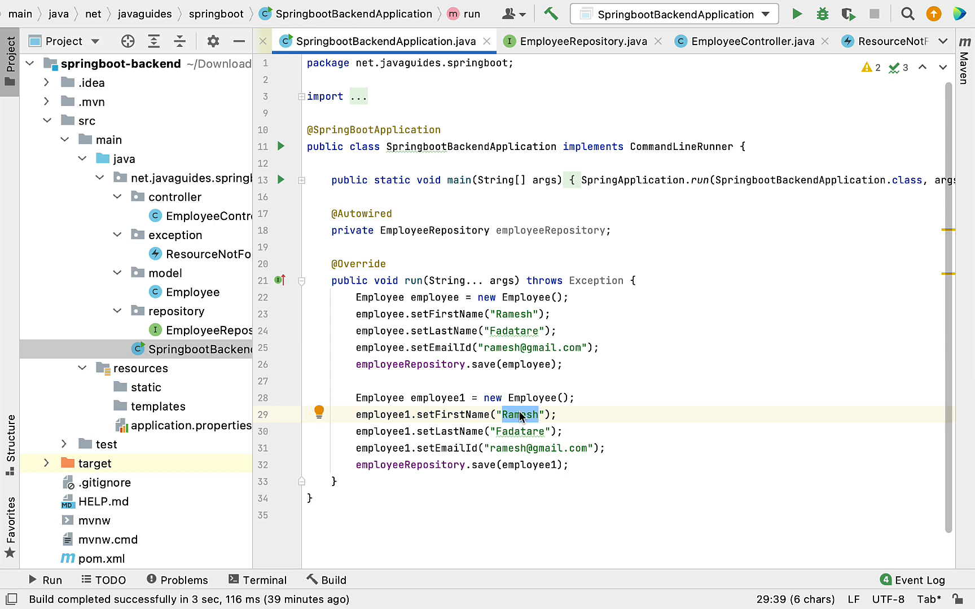
{"action": "type", "text": "John"}
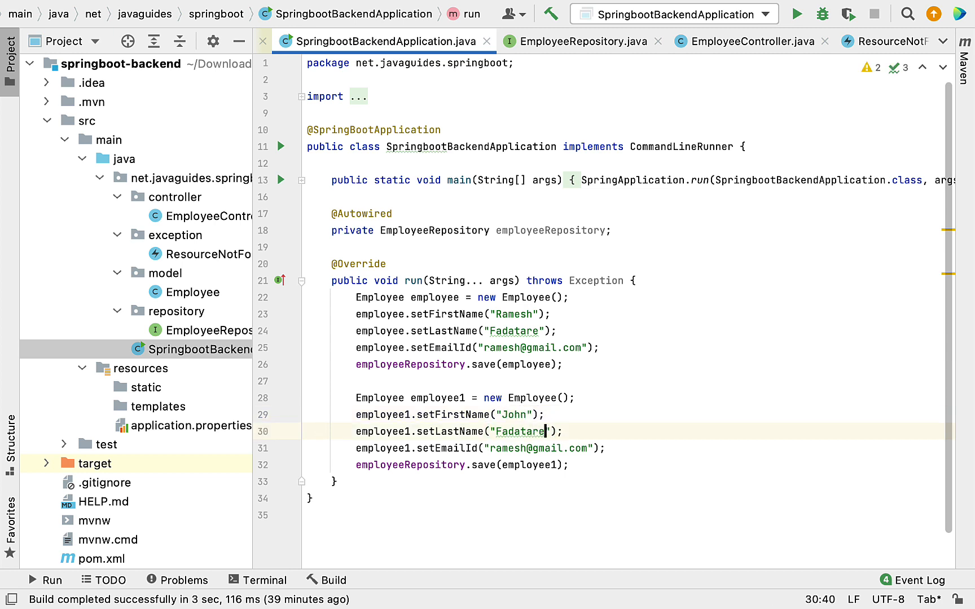
{"action": "type", "text": "Cena"}
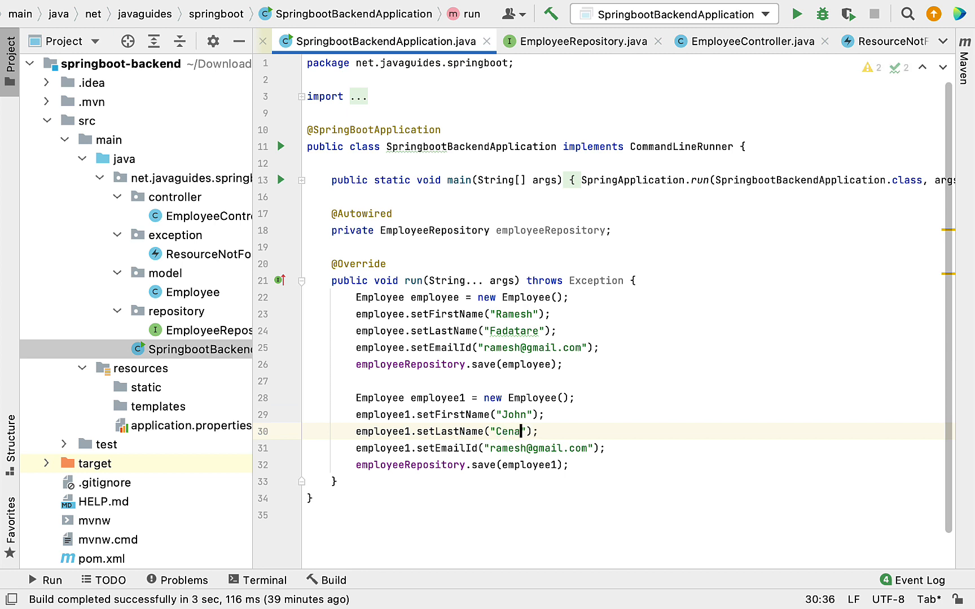
{"action": "left_click", "coordinate": [528, 448]}
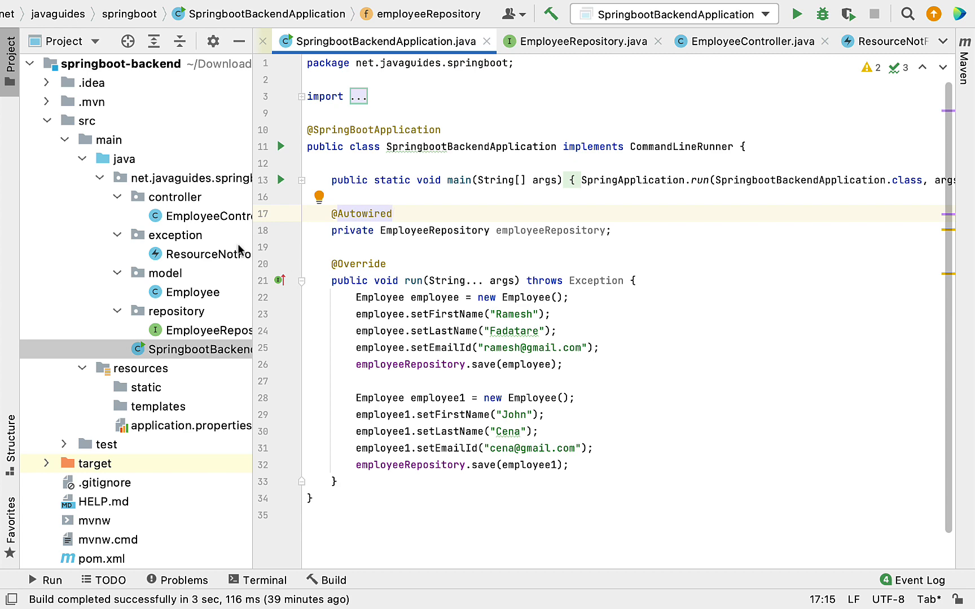
Review EmployeeController, then run SpringbootBackendApplication and watch the console until Tomcat starts on 8080
{"action": "left_click", "coordinate": [745, 40]}
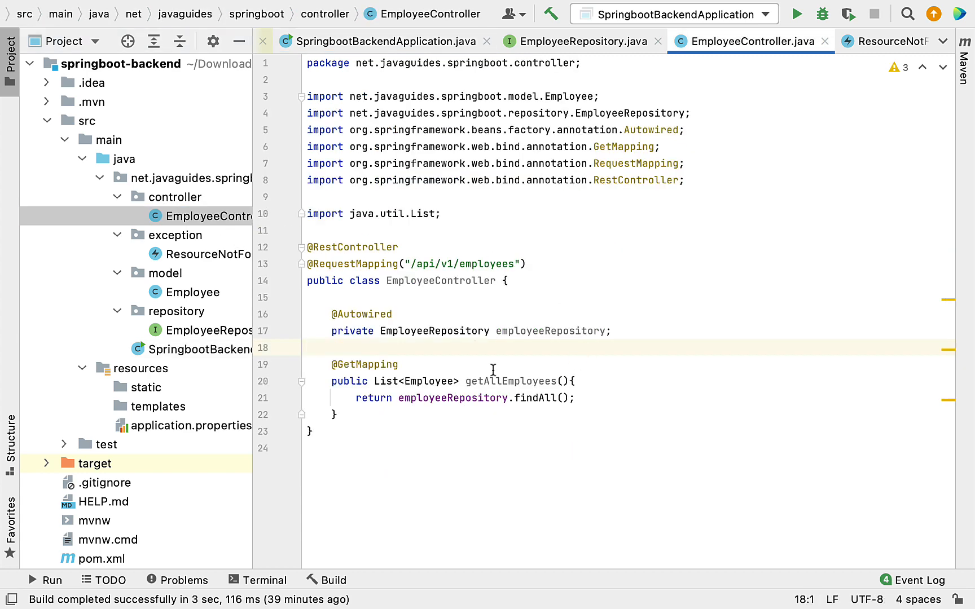
{"action": "left_click", "coordinate": [376, 41]}
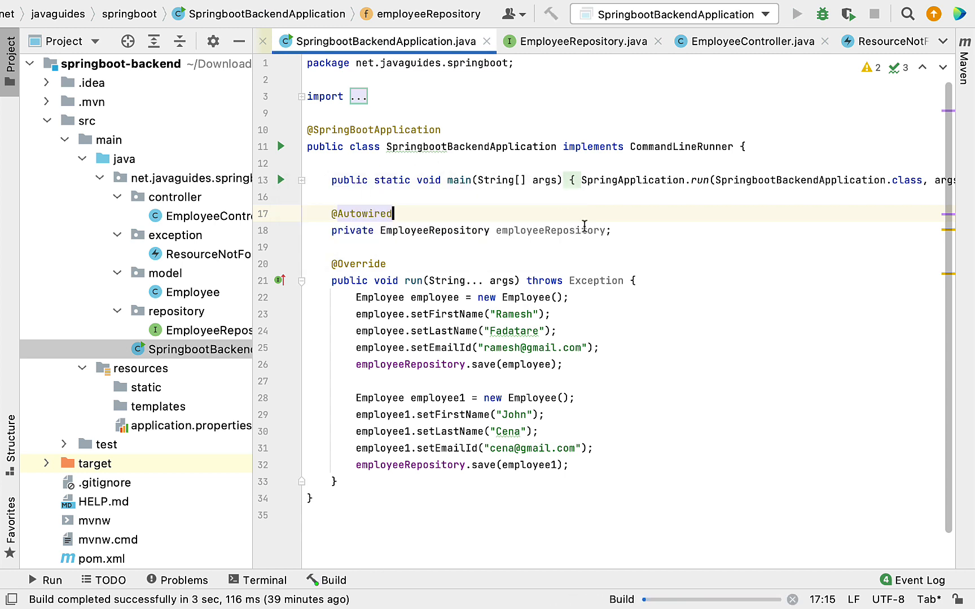
{"action": "mouse_move", "coordinate": [601, 507]}
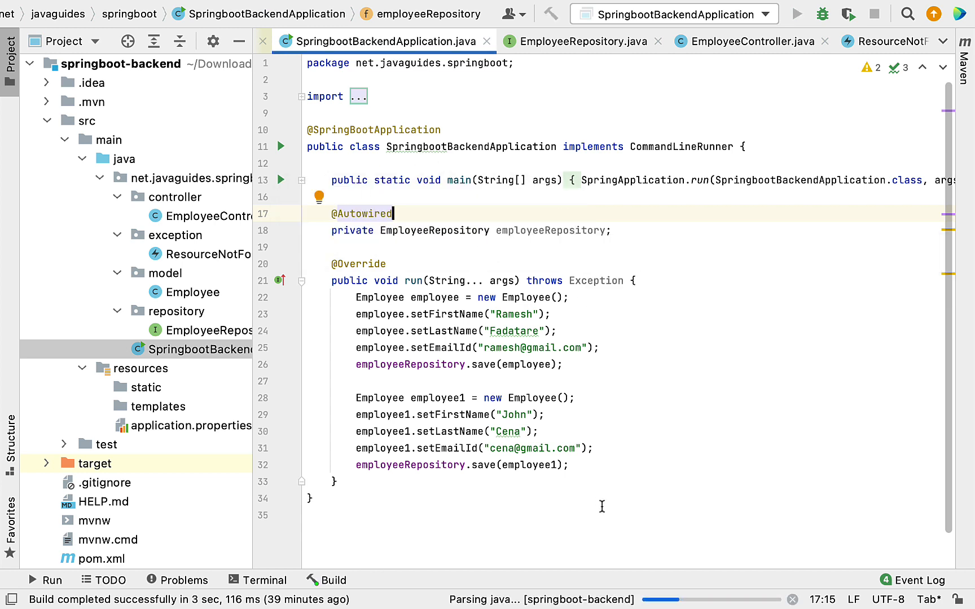
{"action": "left_click", "coordinate": [795, 13]}
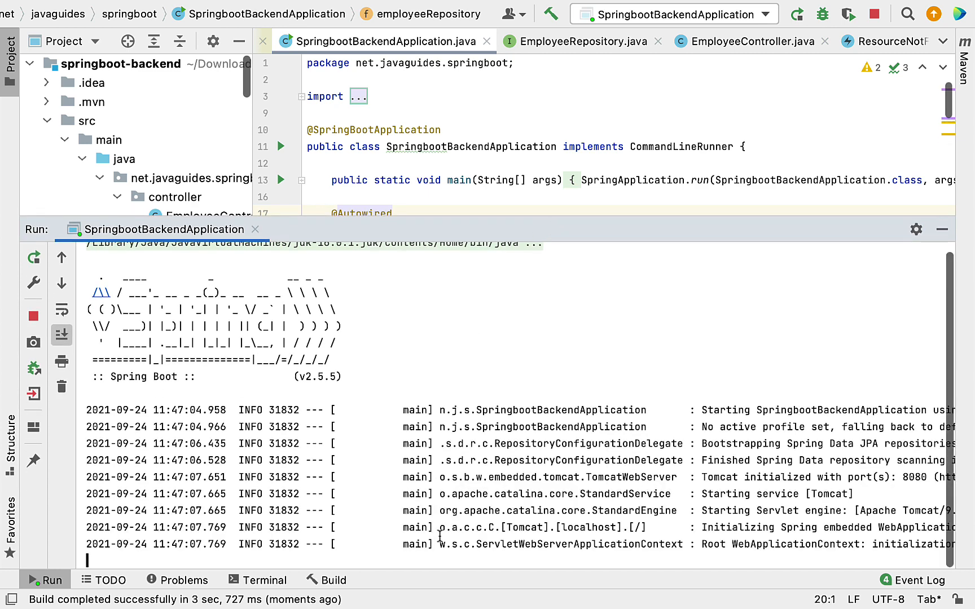
{"action": "scroll", "scroll_direction": "down", "scroll_amount": 3}
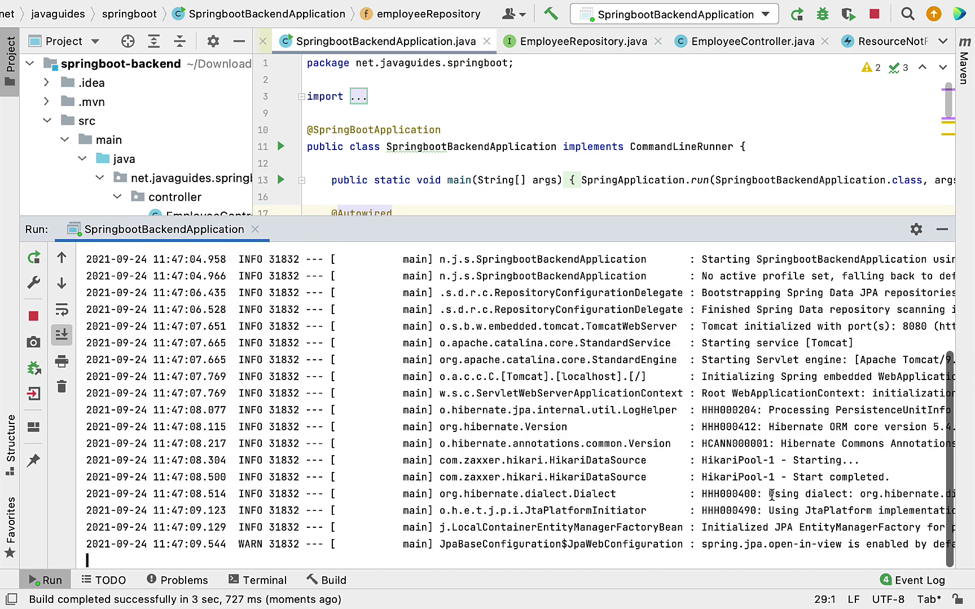
{"action": "scroll", "scroll_direction": "down", "scroll_amount": 3}
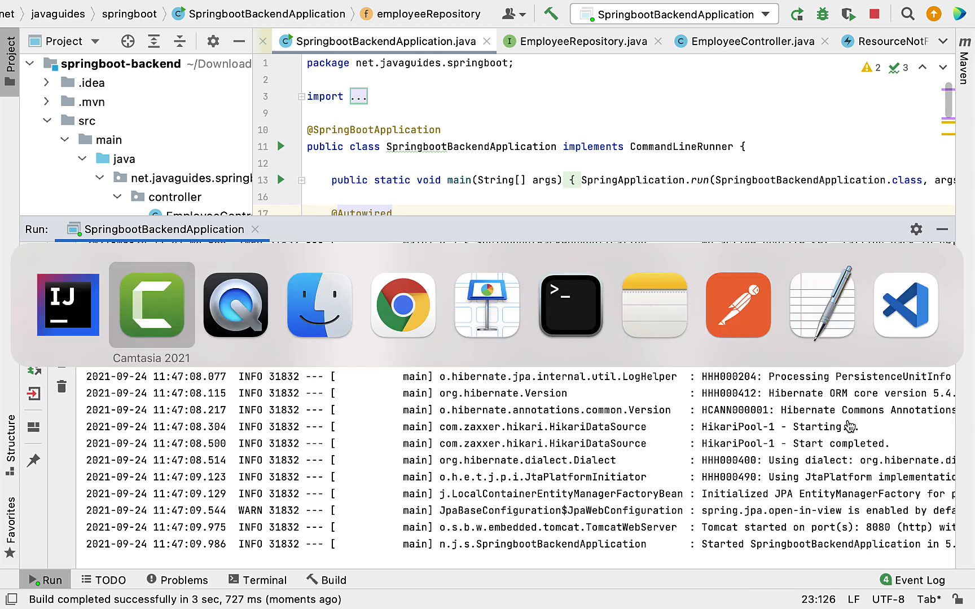
{"action": "mouse_move", "coordinate": [738, 304]}
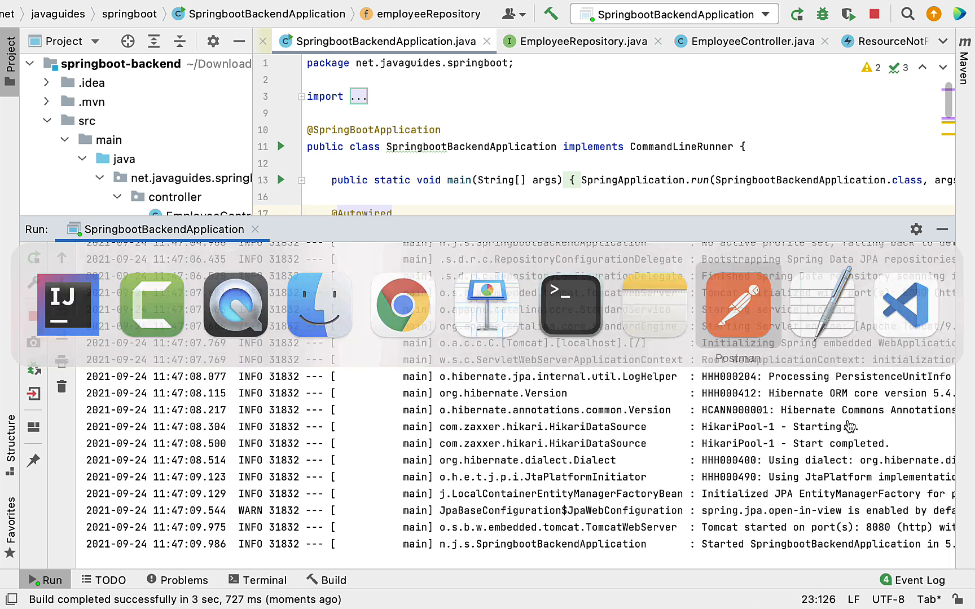
Switch to Postman and start a new empty GET request
{"action": "left_click", "coordinate": [737, 304]}
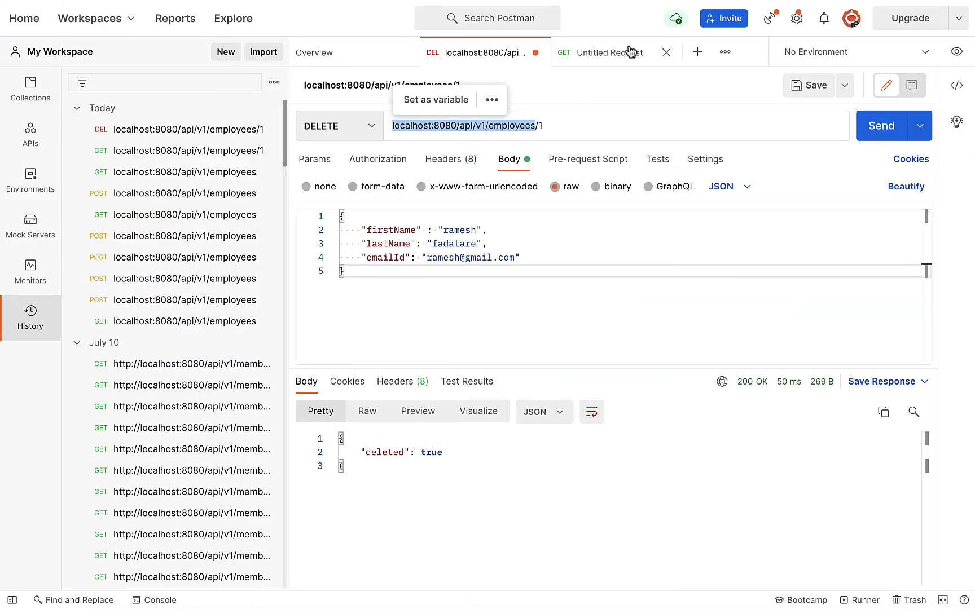
{"action": "left_click", "coordinate": [609, 52]}
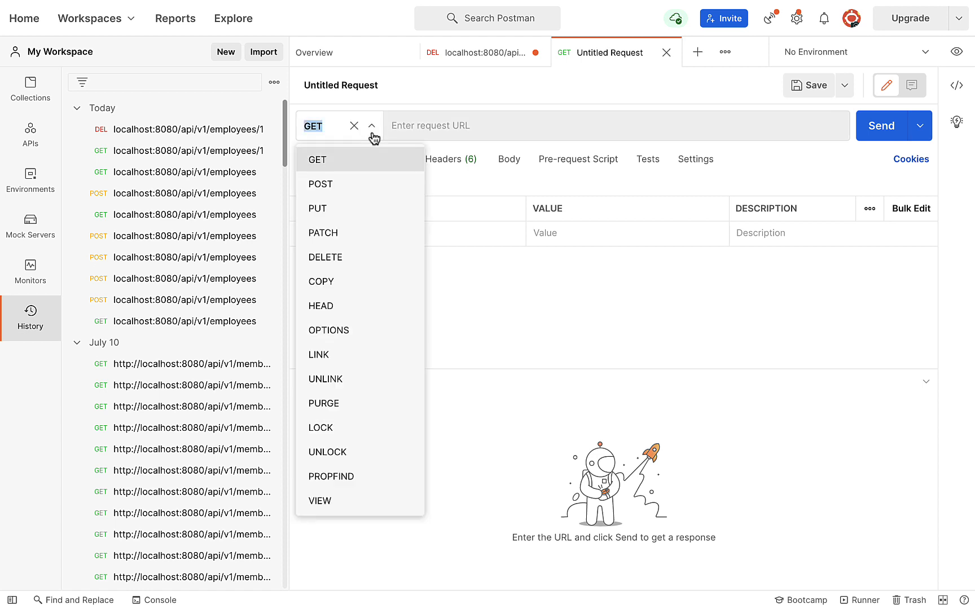
{"action": "type", "text": "h"}
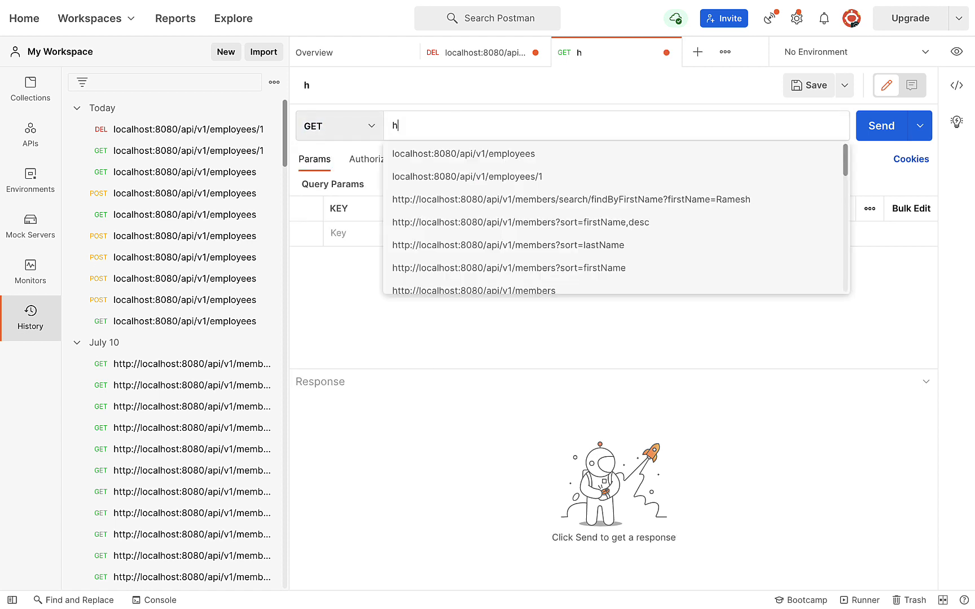
{"action": "type", "text": "tpp:"}
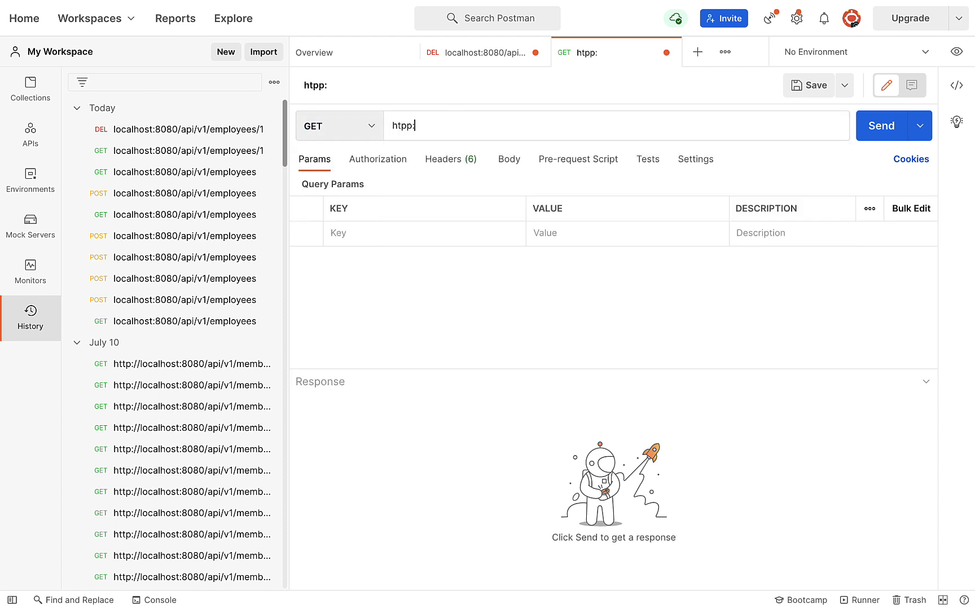
{"action": "key", "text": "Backspace"}
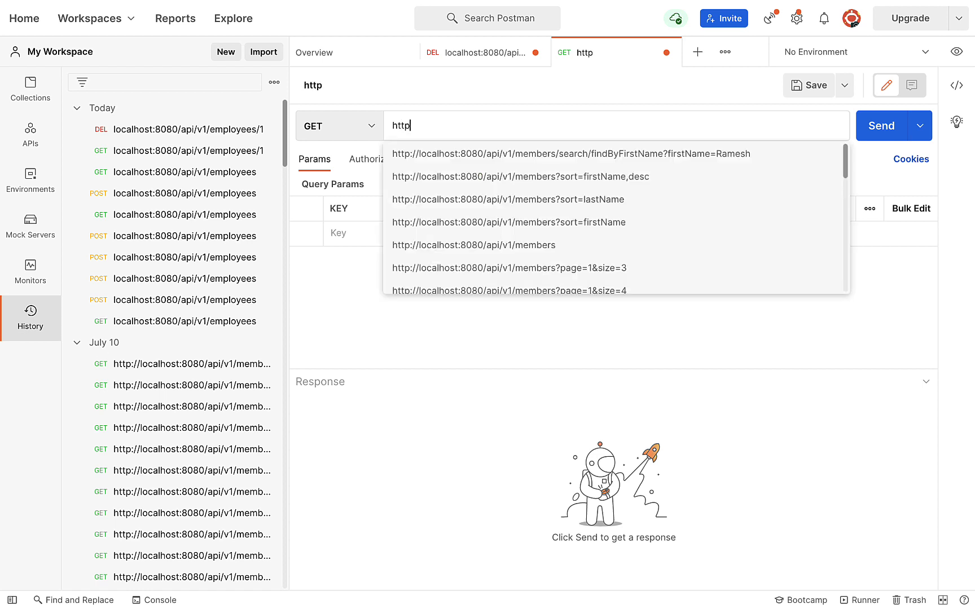
{"action": "type", "text": "://localhost"}
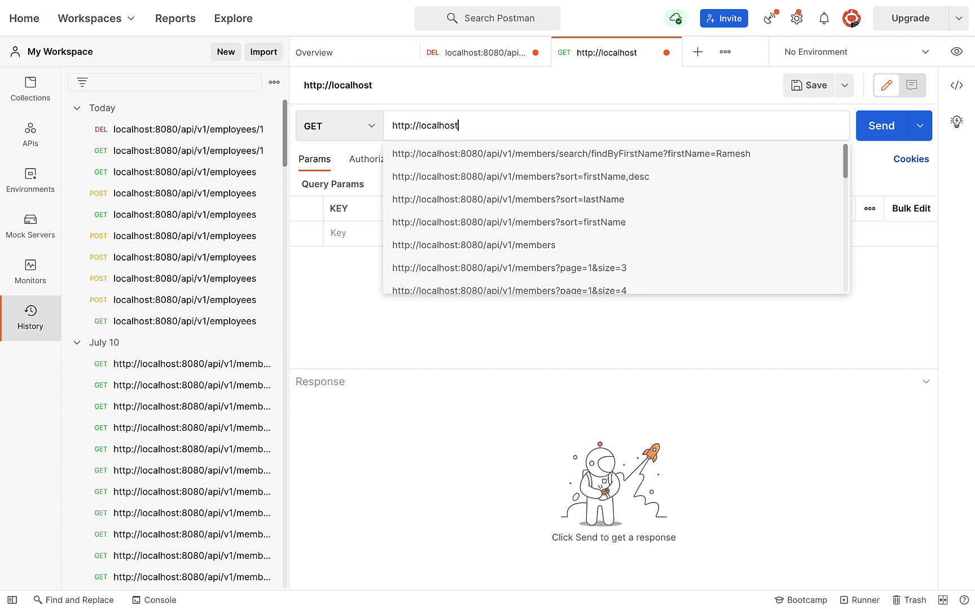
{"action": "type", "text": ":"}
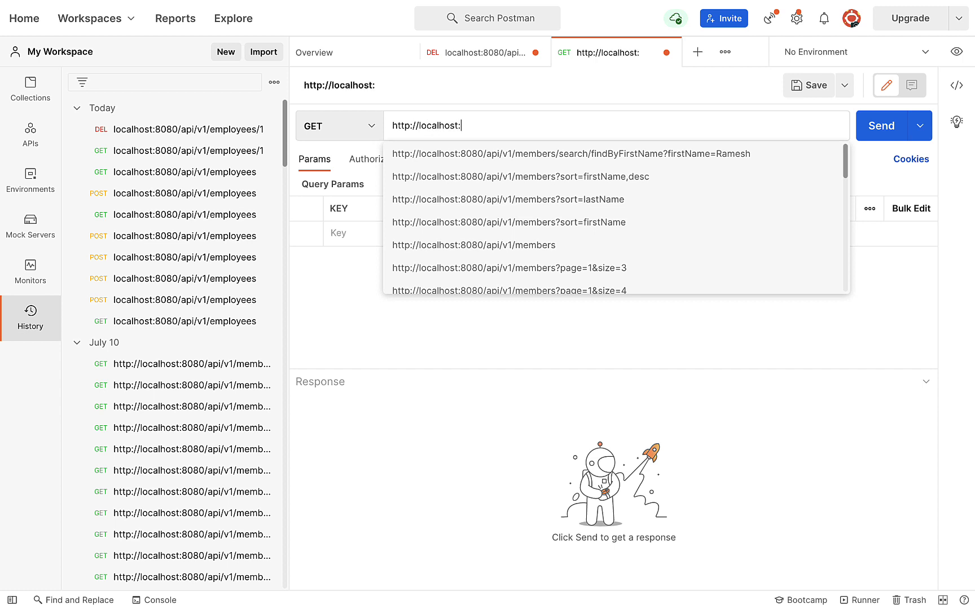
{"action": "type", "text": "8080/api/v1/employees"}
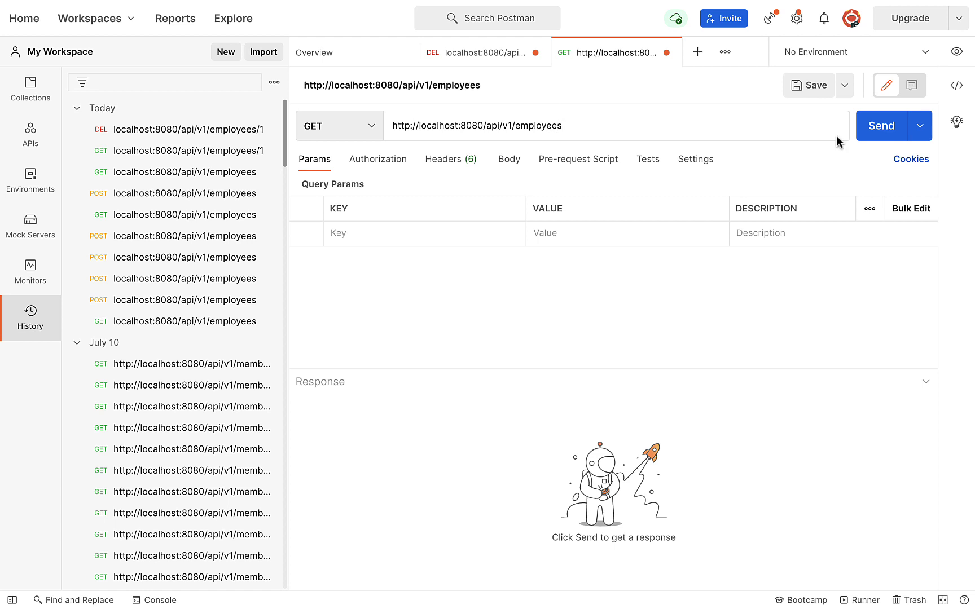
Send the request and receive 200 OK with the Ramesh and John employee records
{"action": "left_click", "coordinate": [881, 126]}
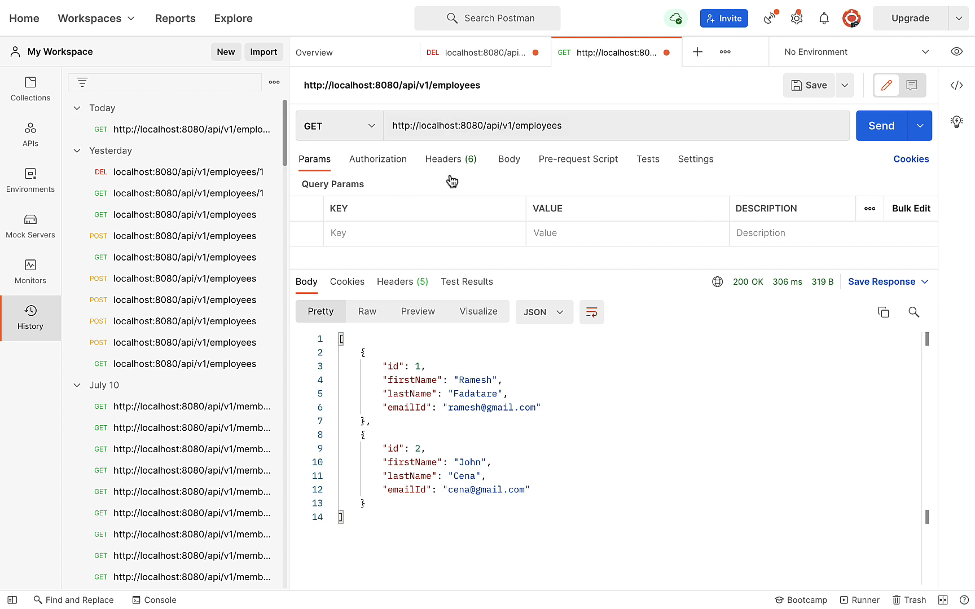
{"action": "mouse_move", "coordinate": [357, 536]}
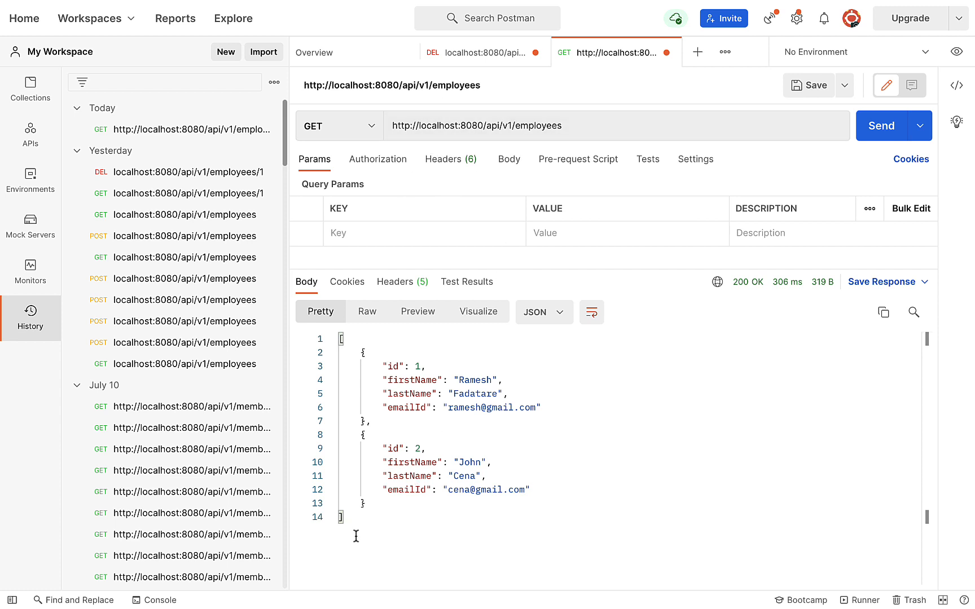